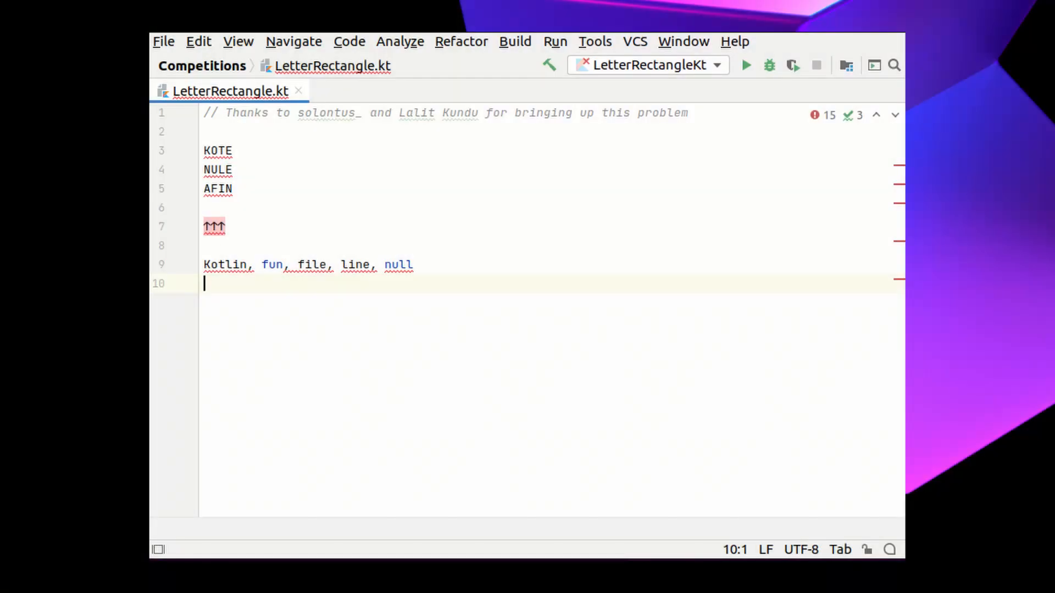
Position the caret around the pasted letter grid and word list, removing the arrows line.
{"action": "double_click", "coordinate": [327, 112]}
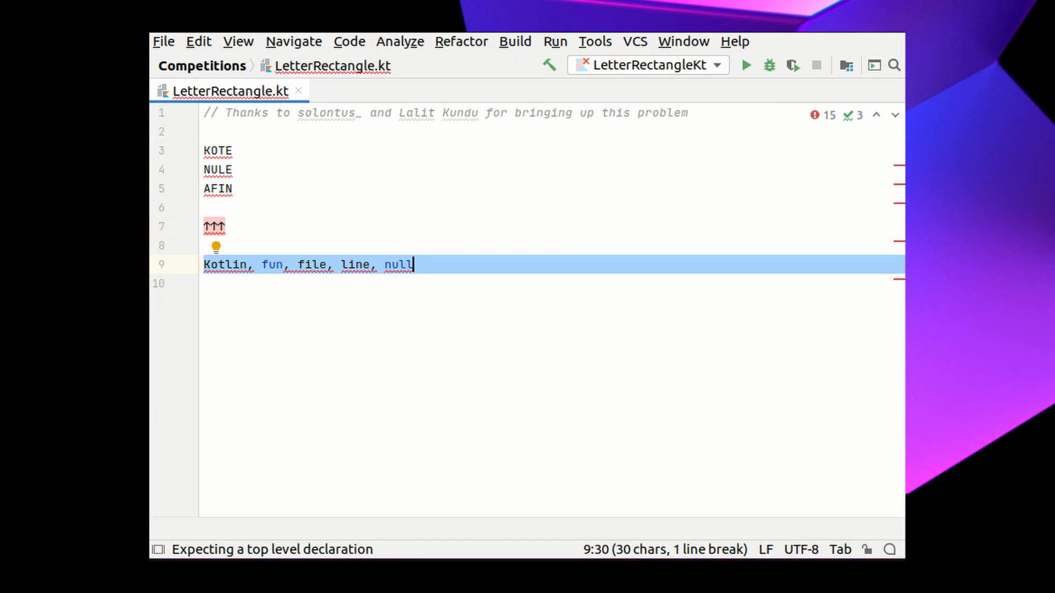
{"action": "left_click", "coordinate": [235, 207]}
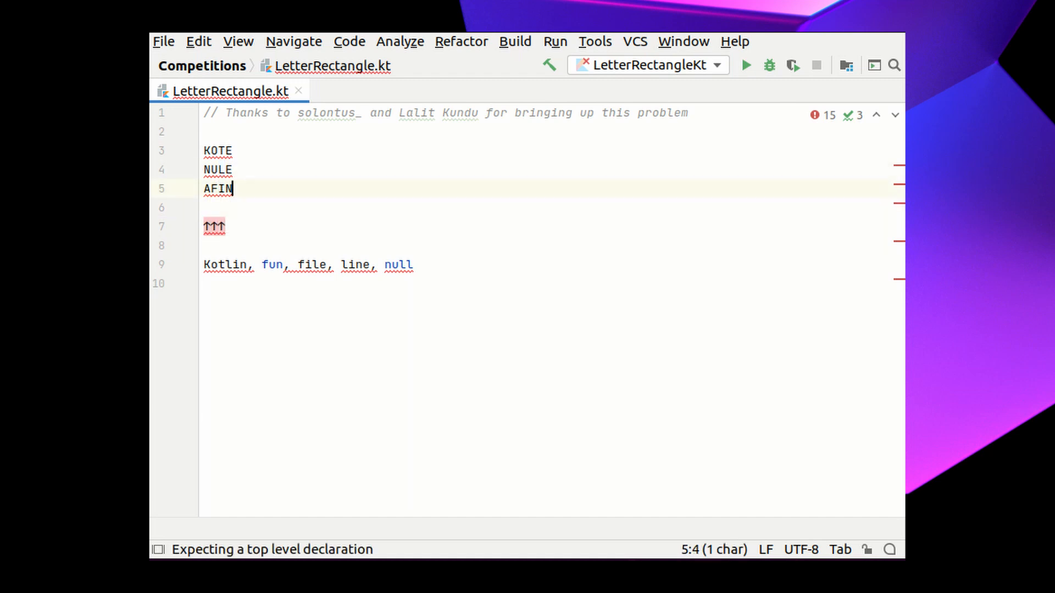
{"action": "left_click", "coordinate": [231, 169]}
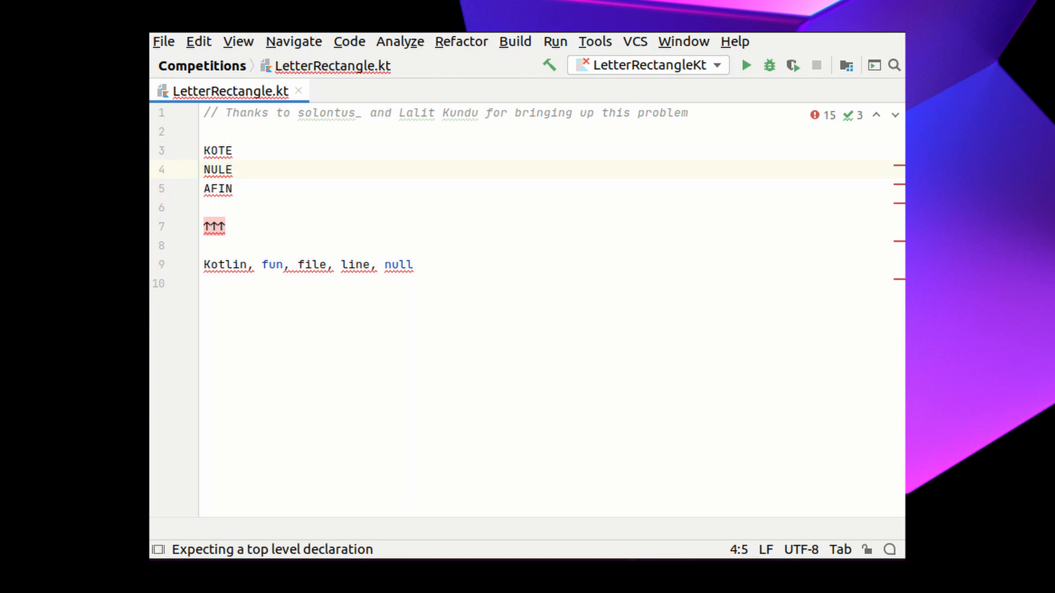
{"action": "left_click", "coordinate": [224, 264]}
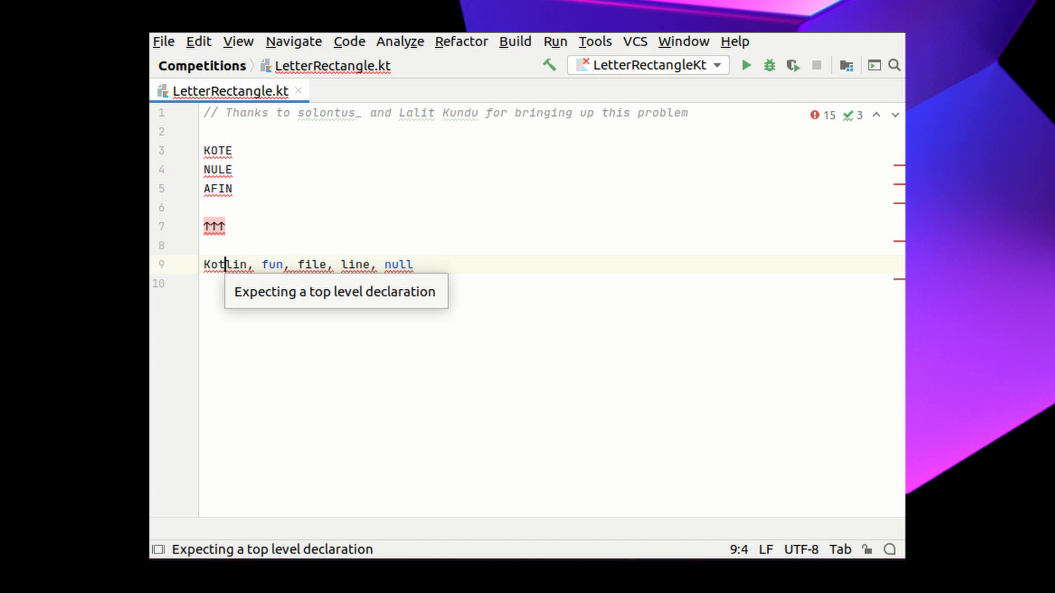
{"action": "left_click", "coordinate": [226, 169]}
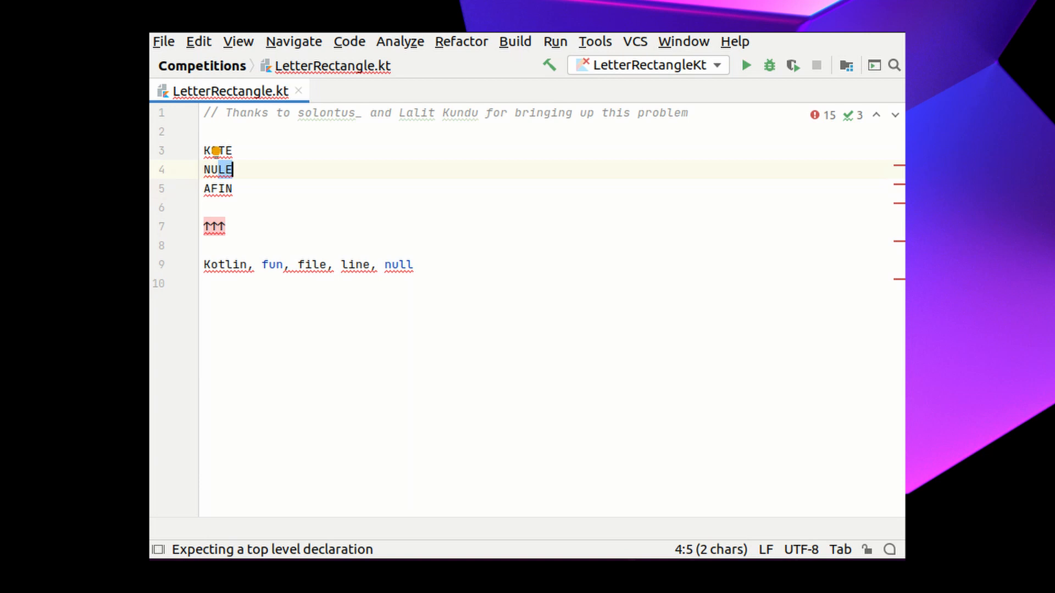
Wrap the grid in val rectangleRaw = """…""" and start declaring val dictionaryRaw for the word list.
{"action": "type", "text": "v"}
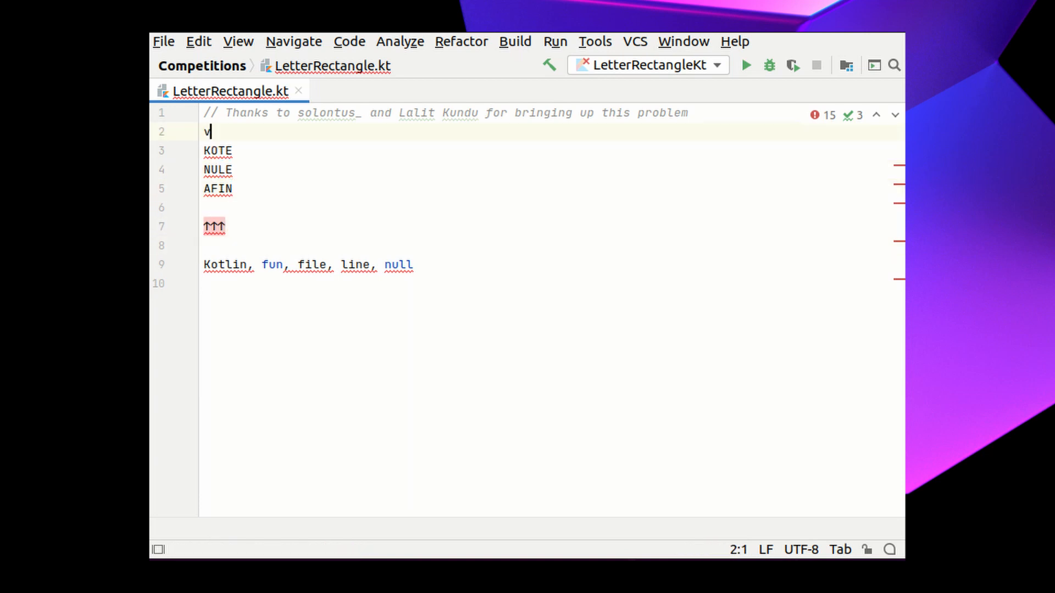
{"action": "type", "text": "al rectangle"}
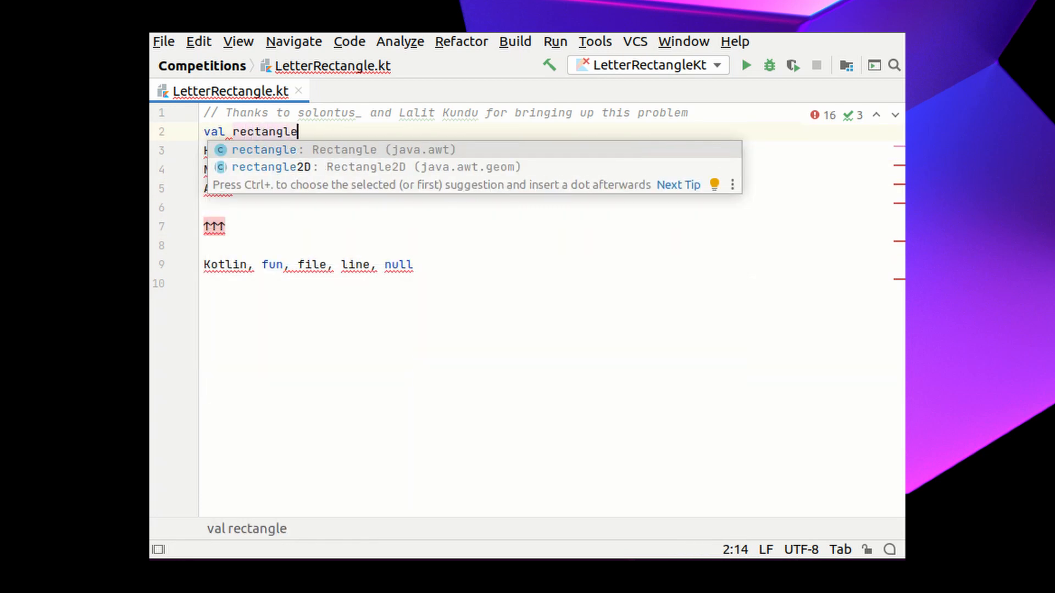
{"action": "type", "text": "Raw = \"\"\""}
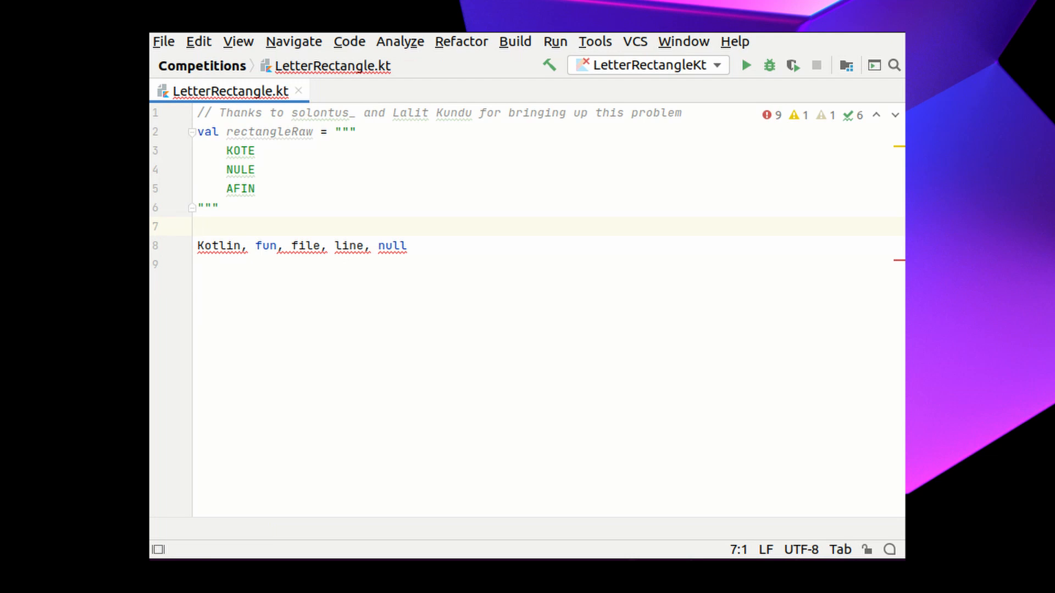
{"action": "type", "text": "val dictionaryRaw = \"Kotlin, fun, file, line, null\""}
{"action": "type", "text": "fun main() {"}
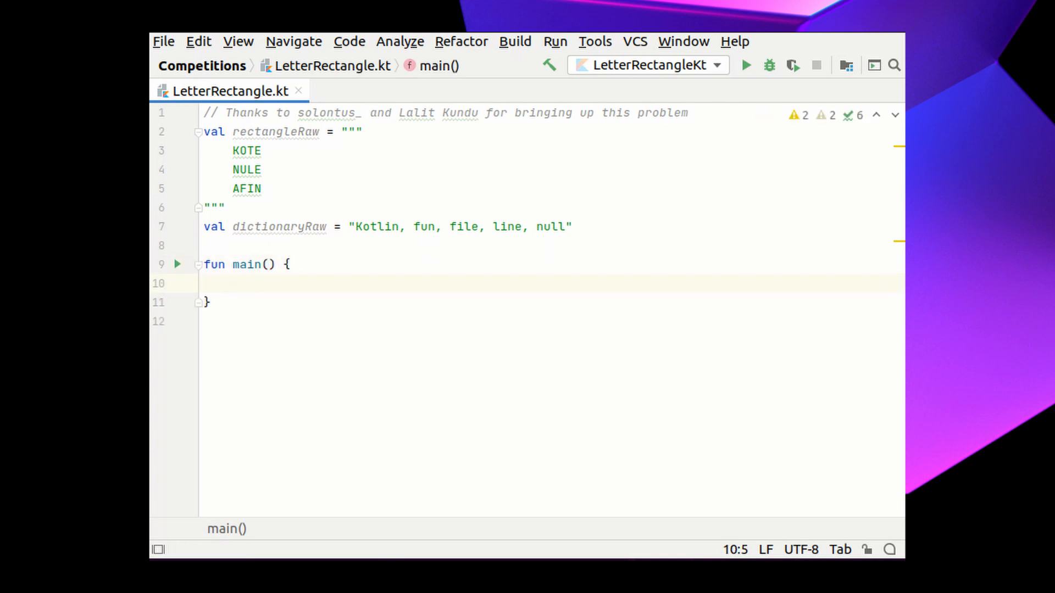
In main declare val rectangle = rectangleRaw.trimIndent().split("\n").
{"action": "type", "text": "val rectangle"}
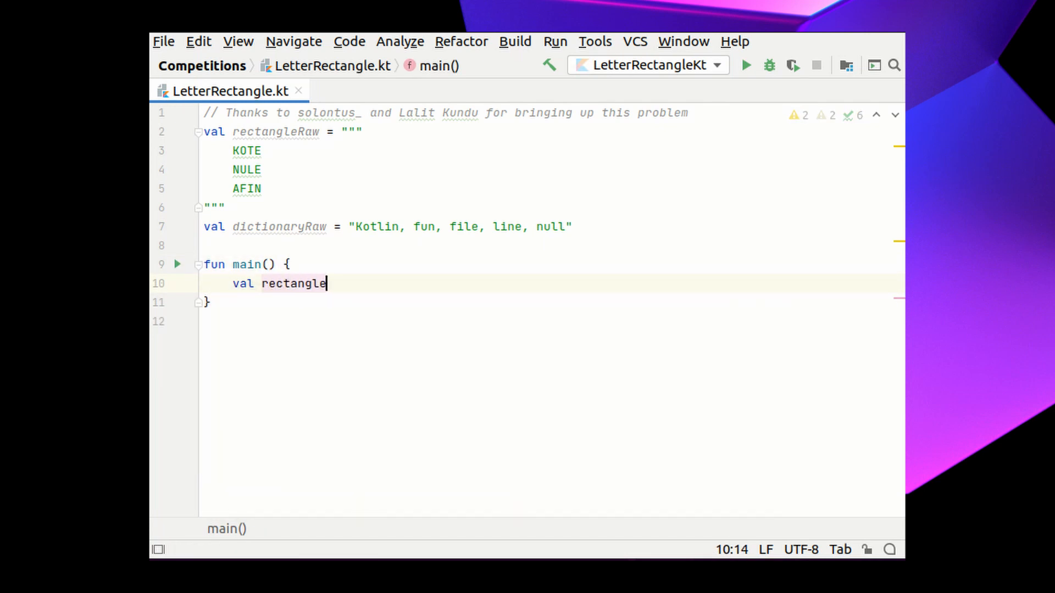
{"action": "type", "text": "="}
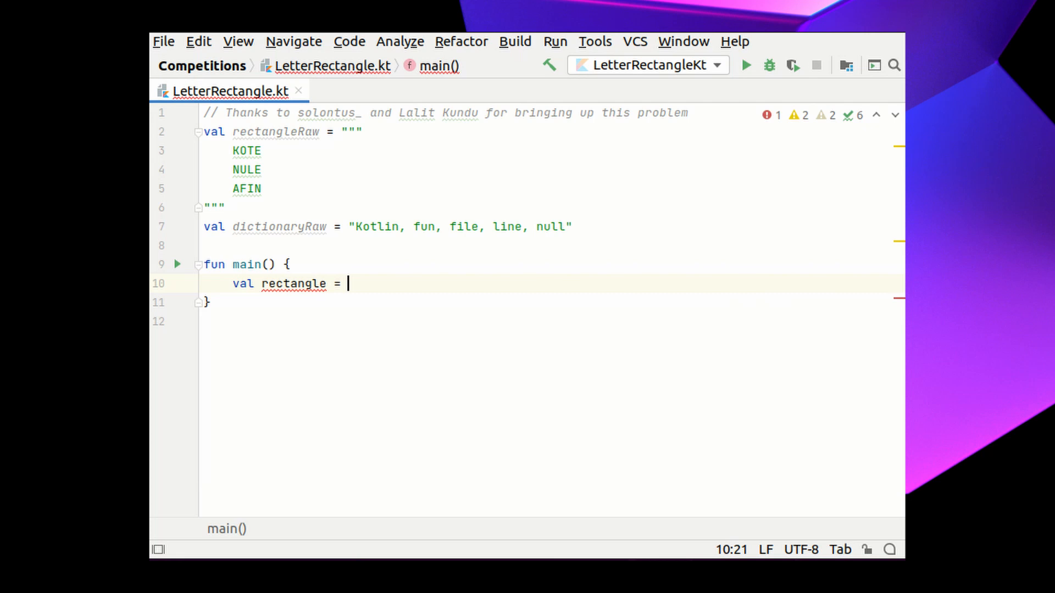
{"action": "type", "text": "rectangleRaw.trimIndent("}
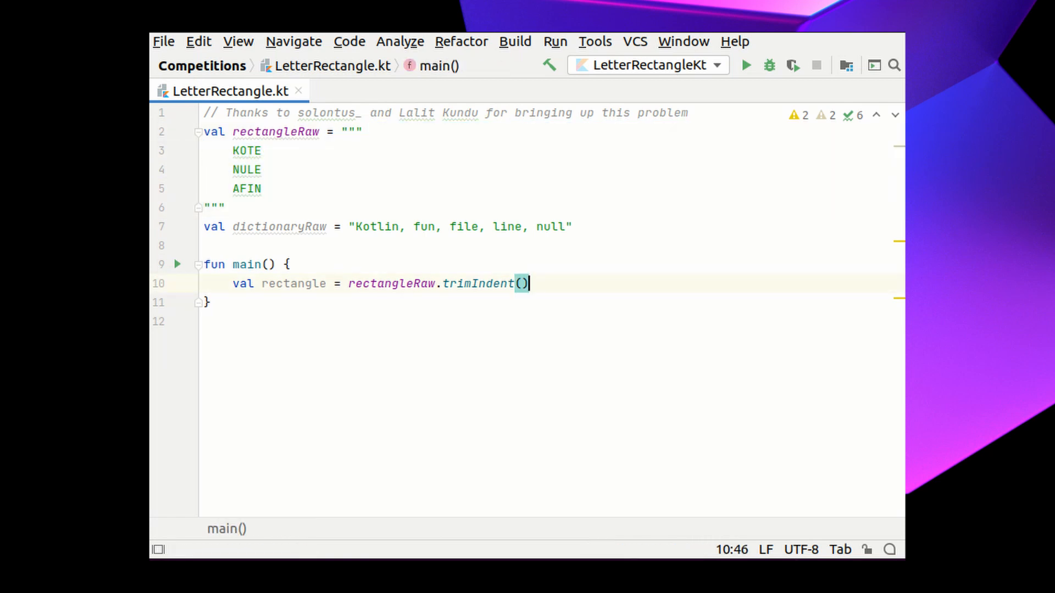
{"action": "type", "text": ".split("}
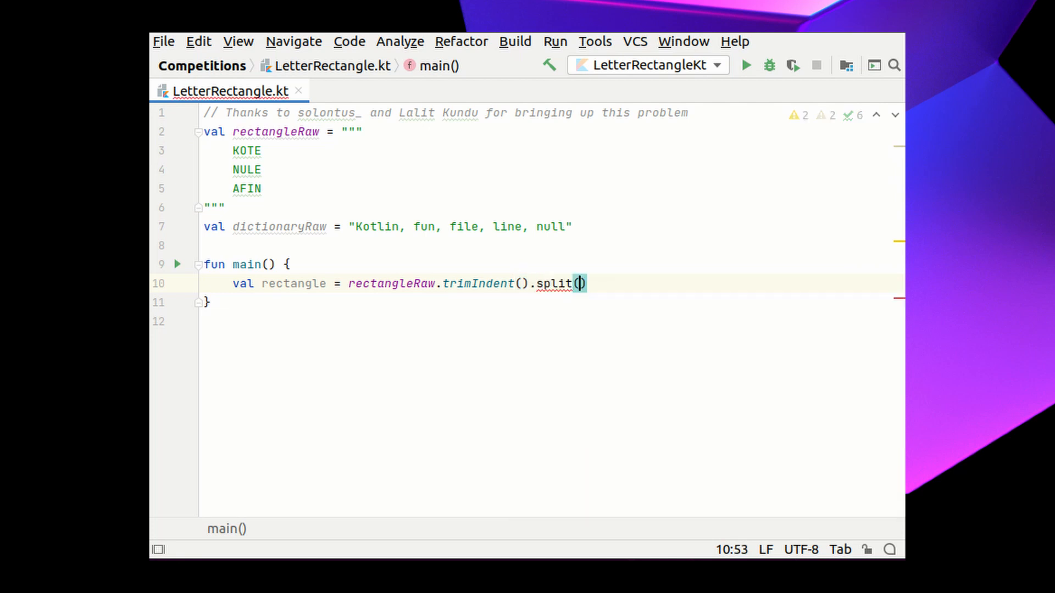
{"action": "type", "text": "\"\\n\""}
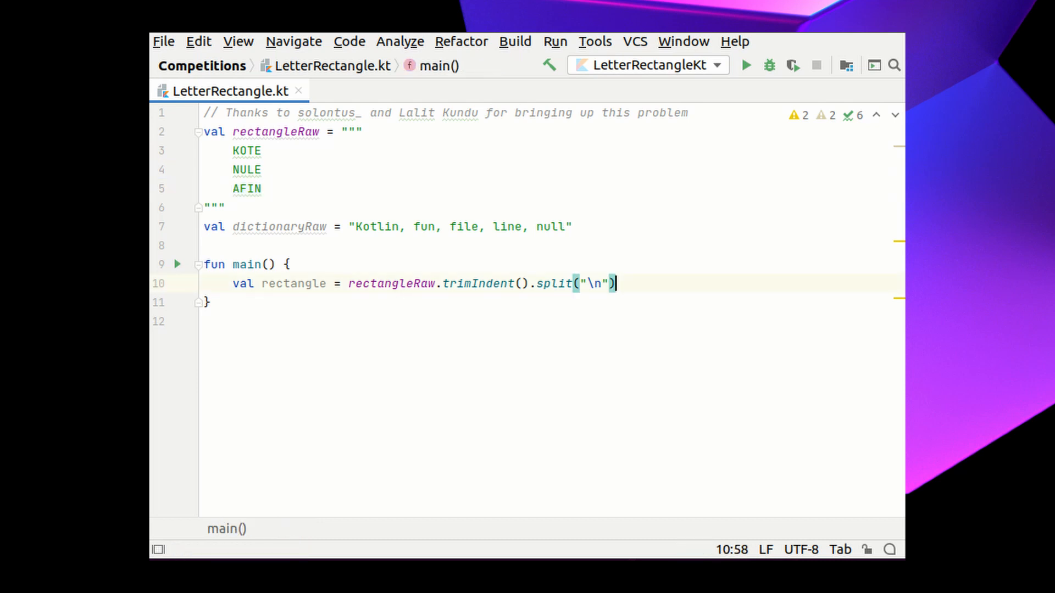
Add println(rectangle), build once, then start val dictionary from dictionaryRaw.toUpperCase().
{"action": "type", "text": "println(rectangle"}
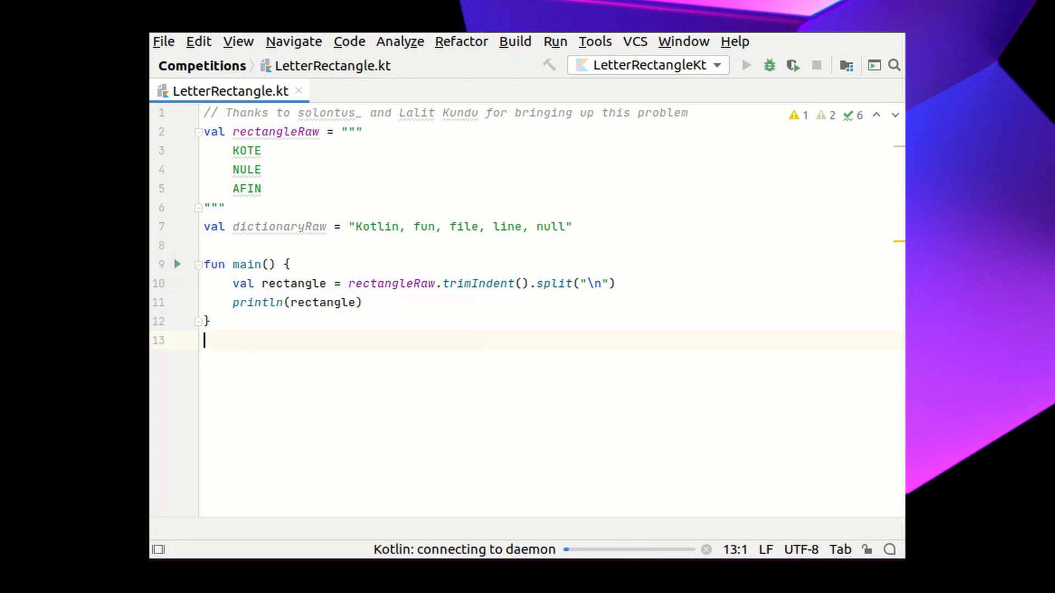
{"action": "left_click", "coordinate": [745, 65]}
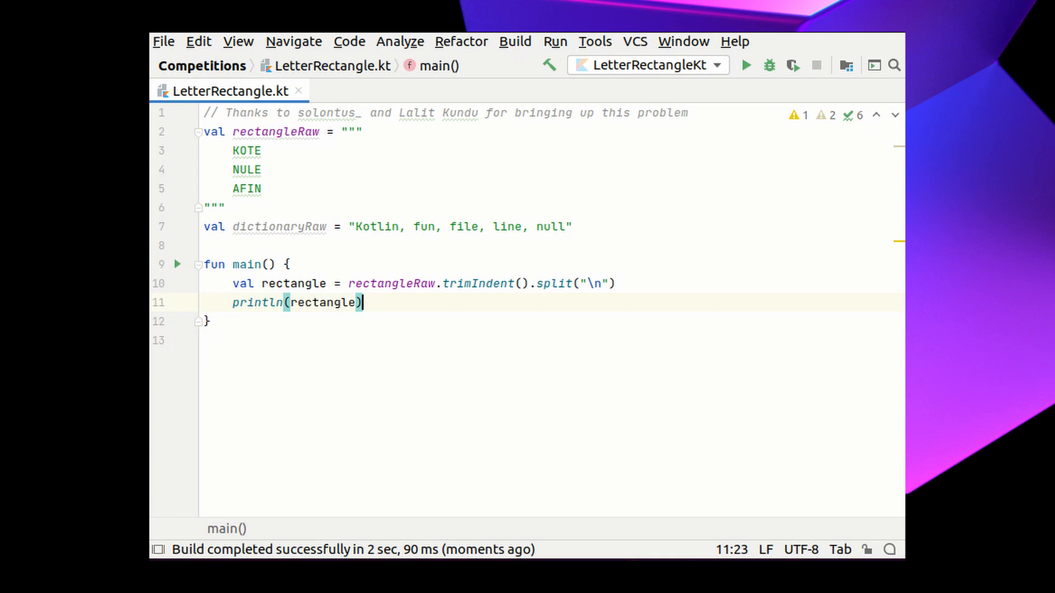
{"action": "type", "text": "val dictionary = dictionaryRaw.toUpperCase("}
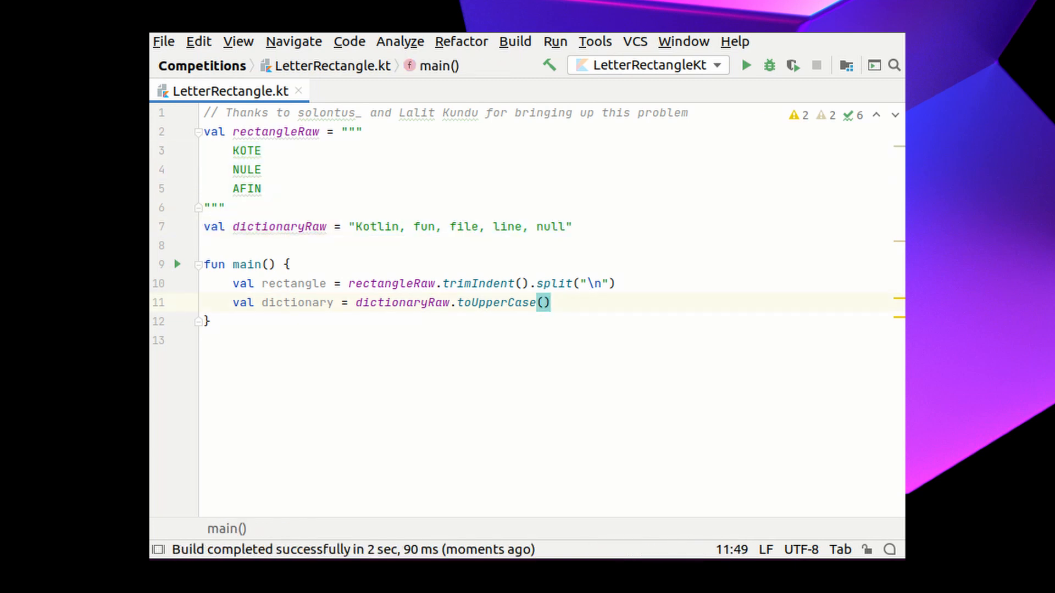
Append .split(", ").toSet() to the dictionary line and begin a nested fun search.
{"action": "type", "text": "."}
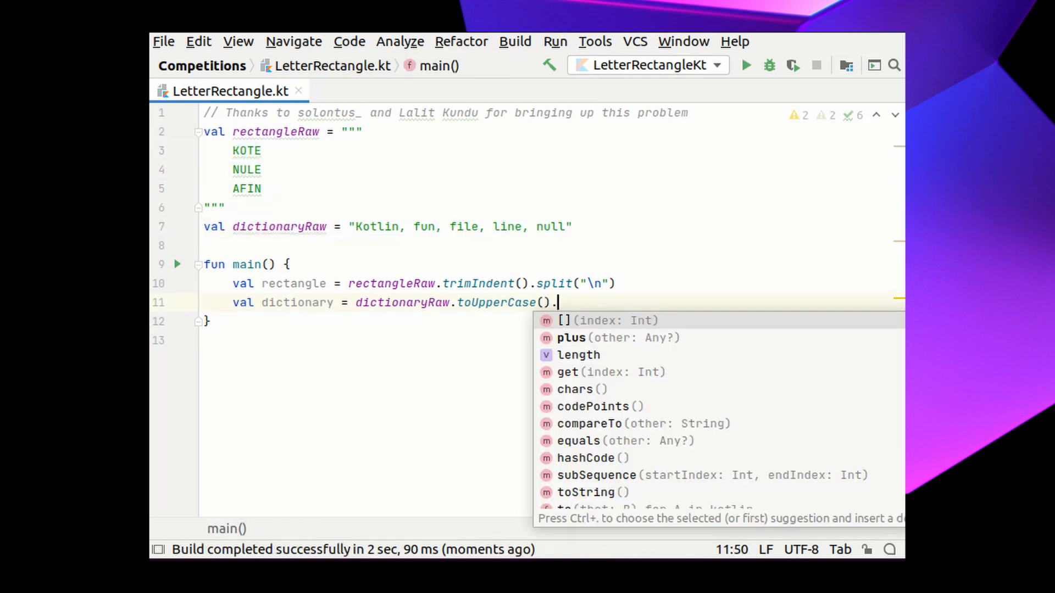
{"action": "type", "text": "split(\", \""}
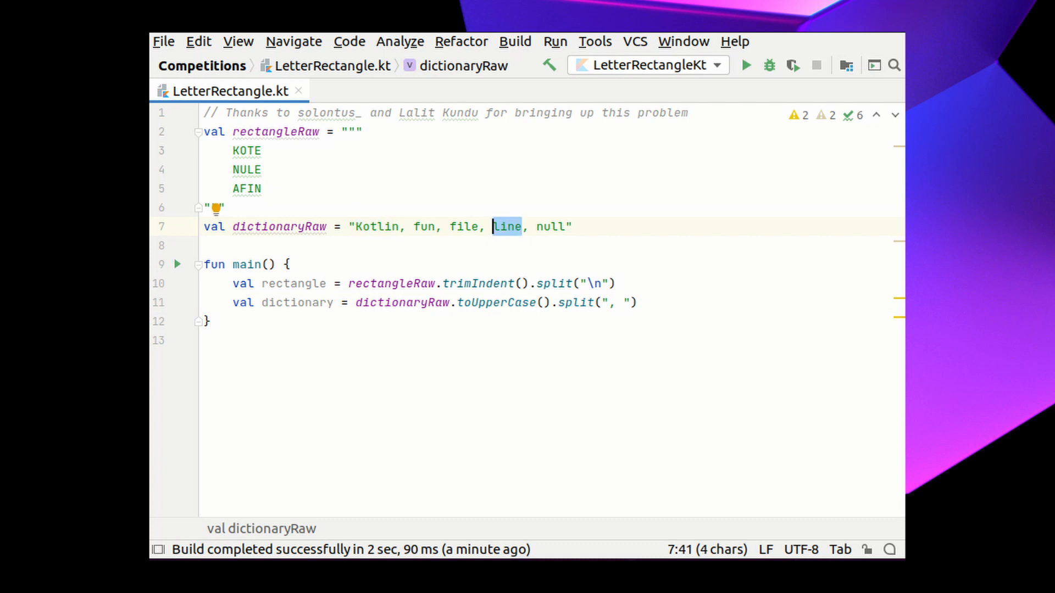
{"action": "type", "text": ".tos"}
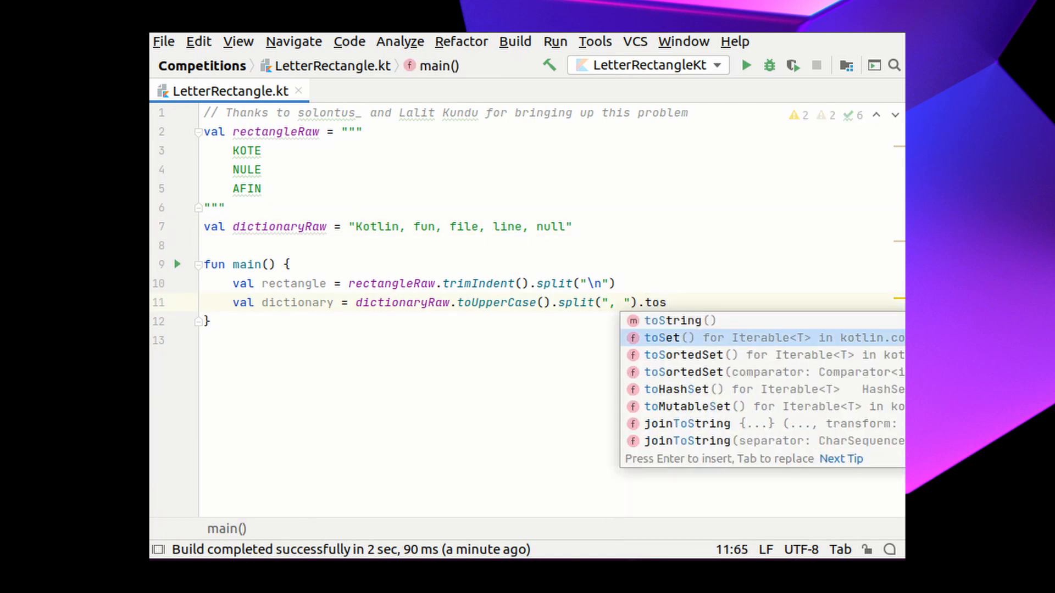
{"action": "key", "text": "Enter"}
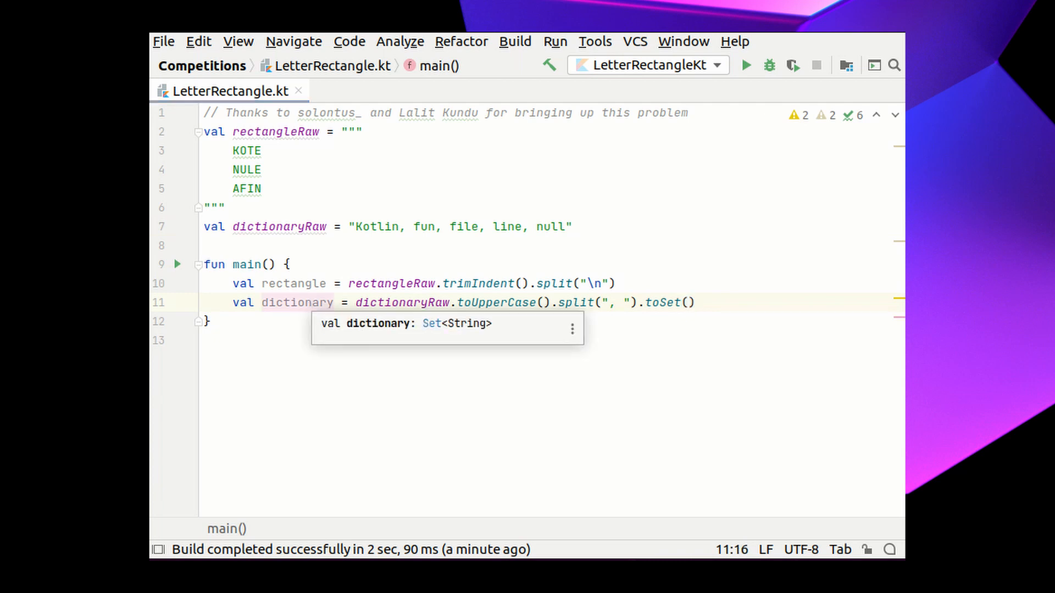
{"action": "type", "text": "fun search("}
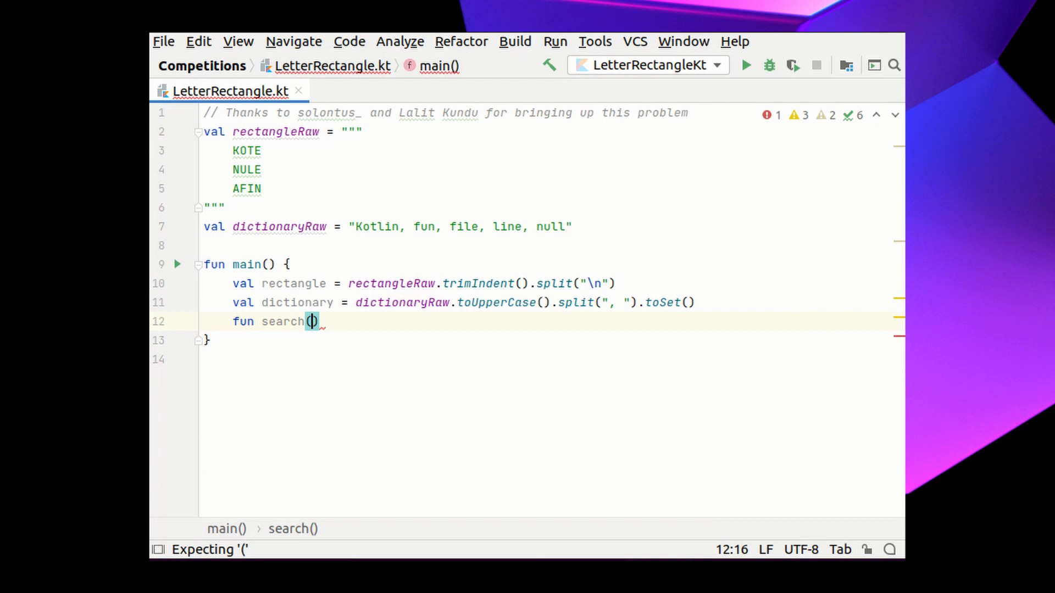
Give search the parameters x: Int, y: Int with an empty body.
{"action": "type", "text": "{"}
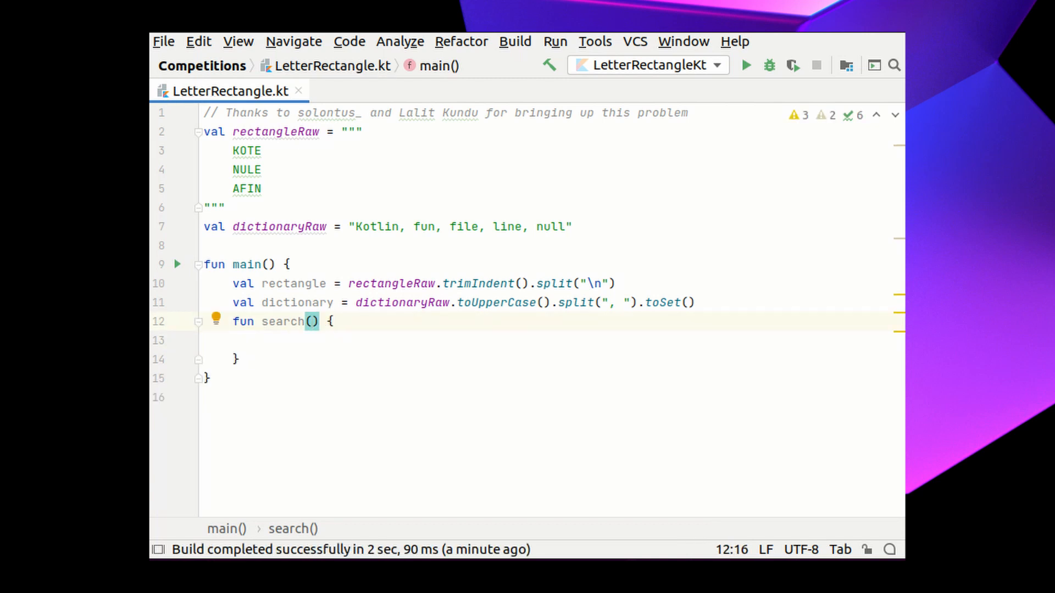
{"action": "double_click", "coordinate": [282, 321]}
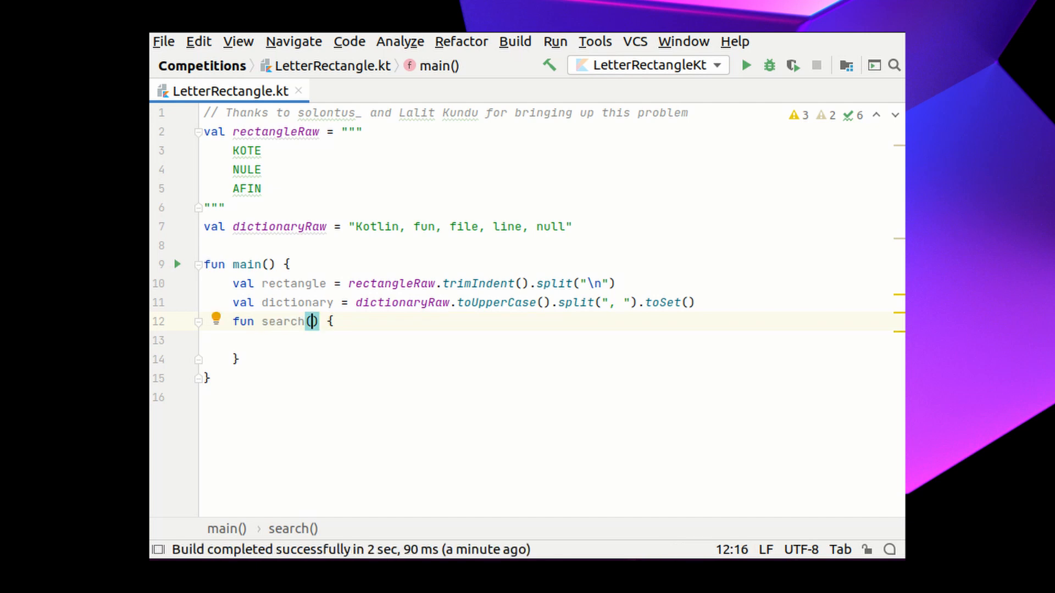
{"action": "type", "text": "x: Int,"}
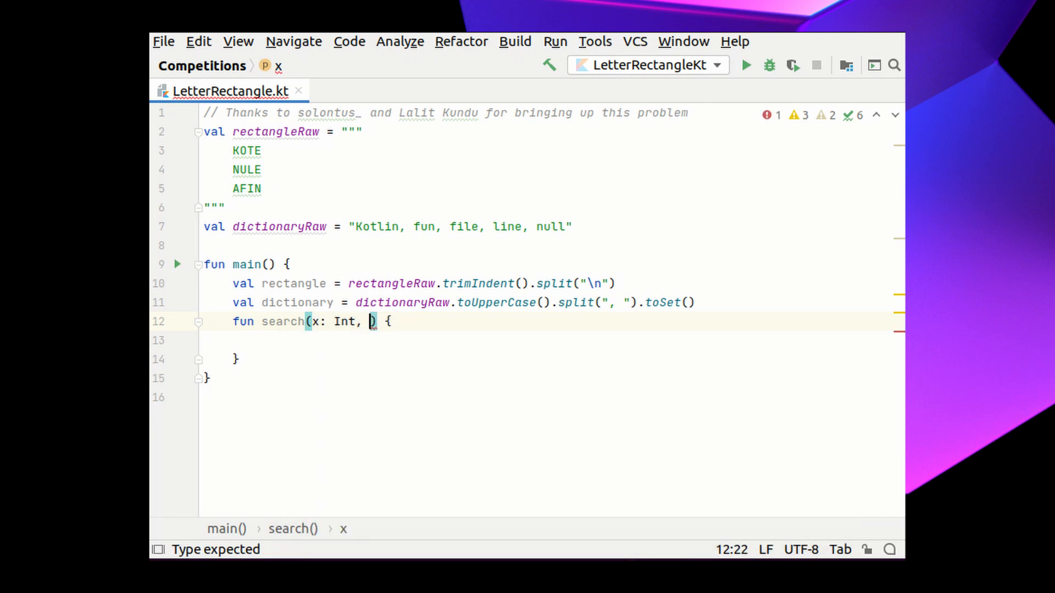
{"action": "type", "text": "y: Int)"}
{"action": "left_click", "coordinate": [552, 341]}
{"action": "type", "text": "//"}
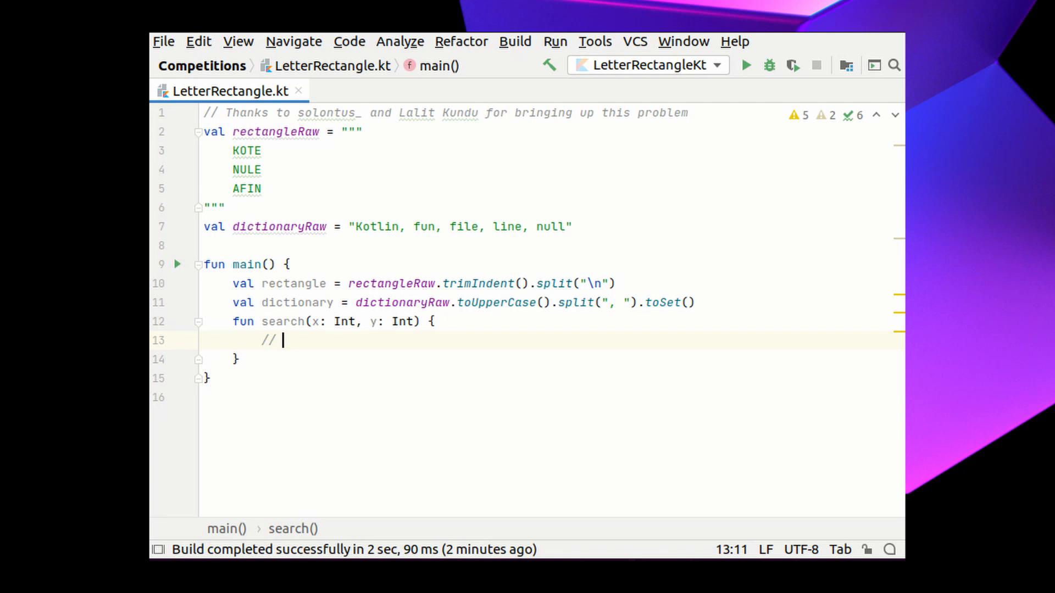
Note a '// for all neighbours ...' comment in search and start a top-level val directions.
{"action": "type", "text": "for all neigh"}
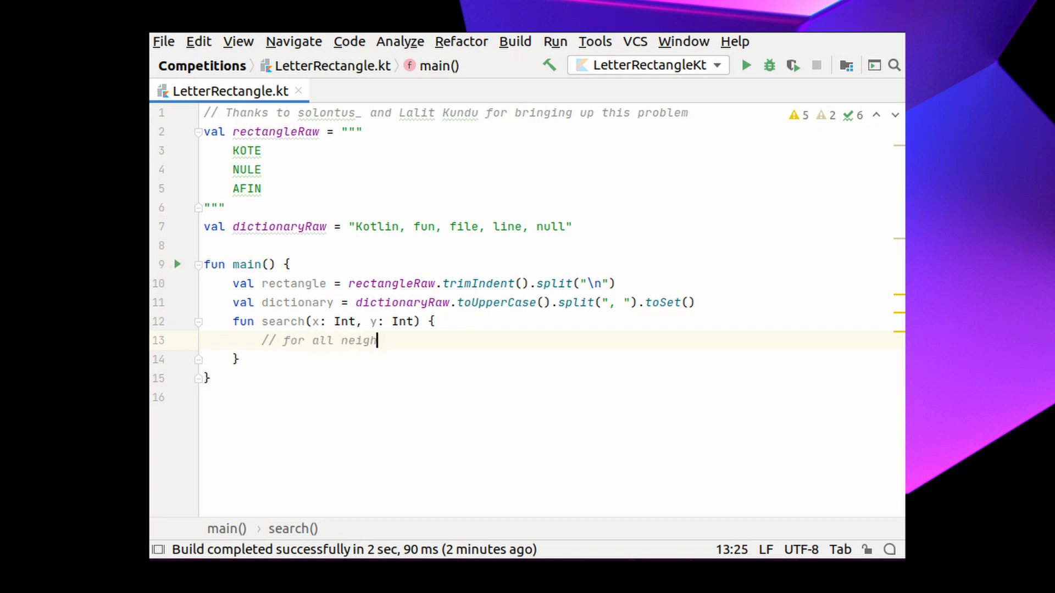
{"action": "type", "text": "bours ..."}
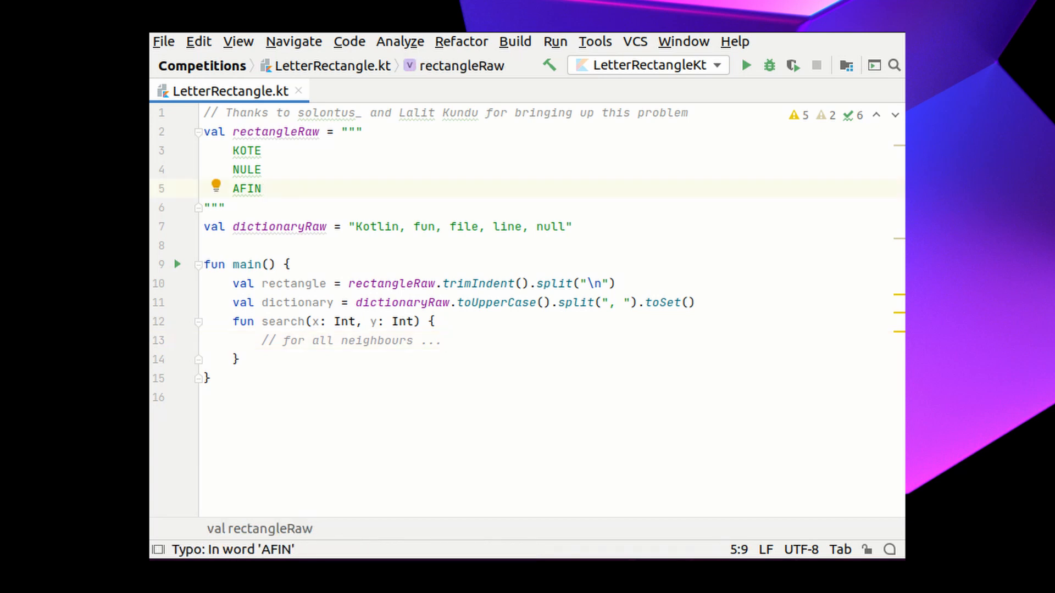
{"action": "left_click", "coordinate": [263, 188]}
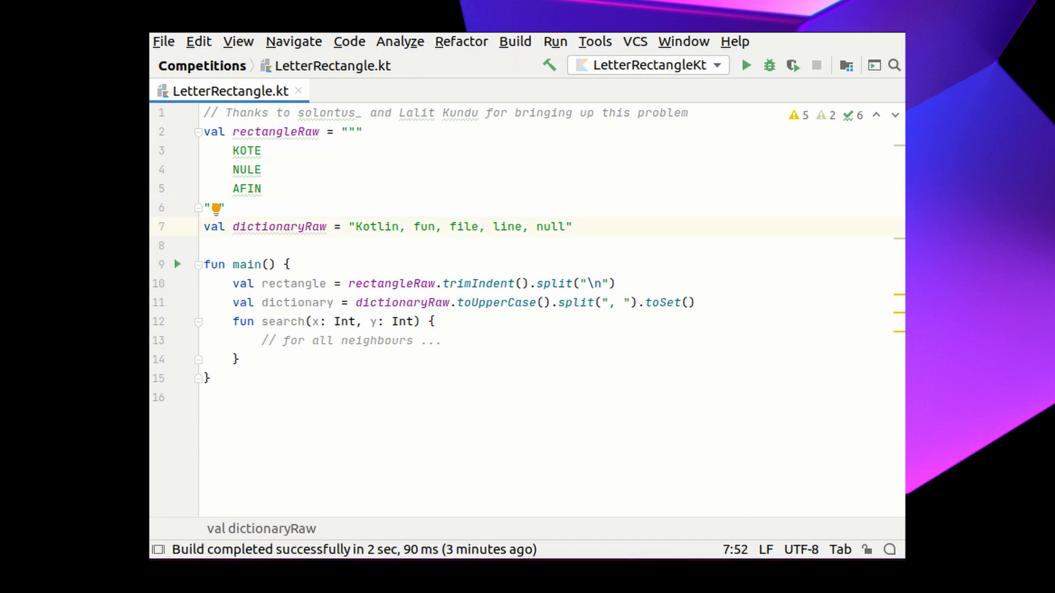
{"action": "type", "text": "val directions ="}
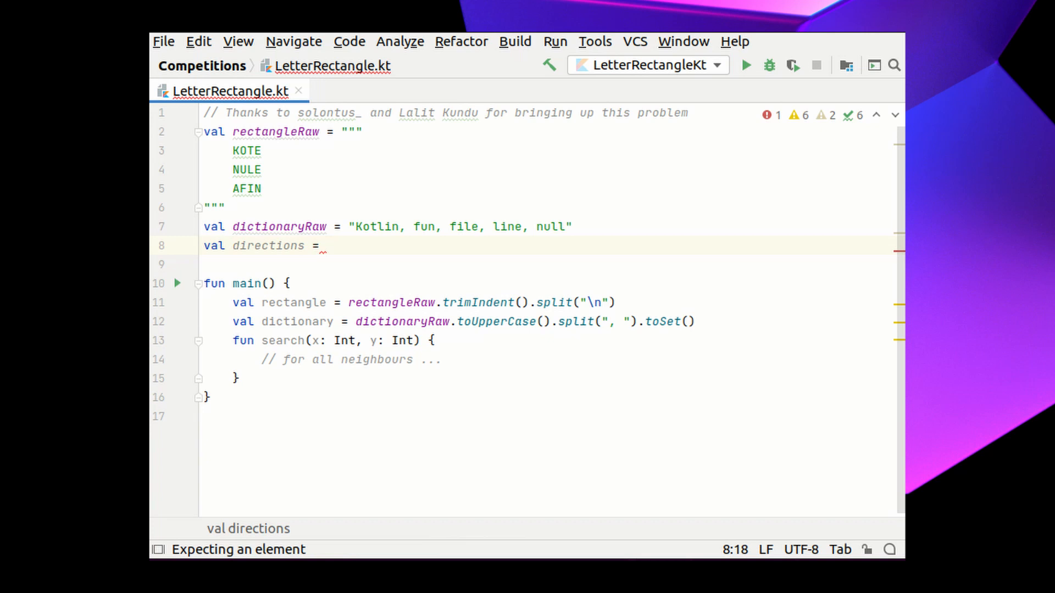
Define directions = listOf(1 to 0, 0 to 1, -1 to 0, 0 to -1).
{"action": "type", "text": "listOf("}
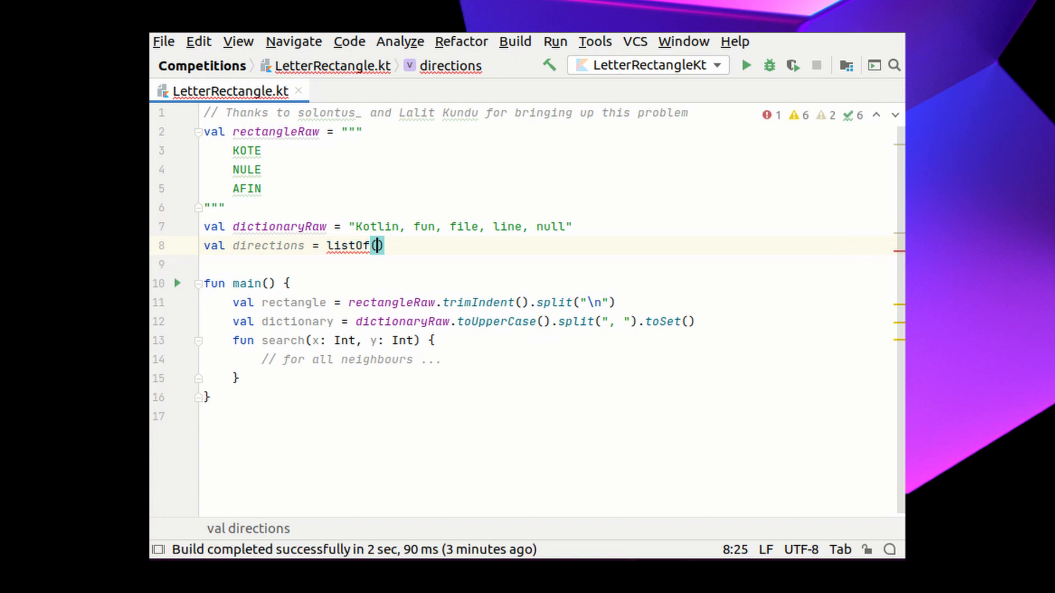
{"action": "type", "text": "1 to 0, 0 to"}
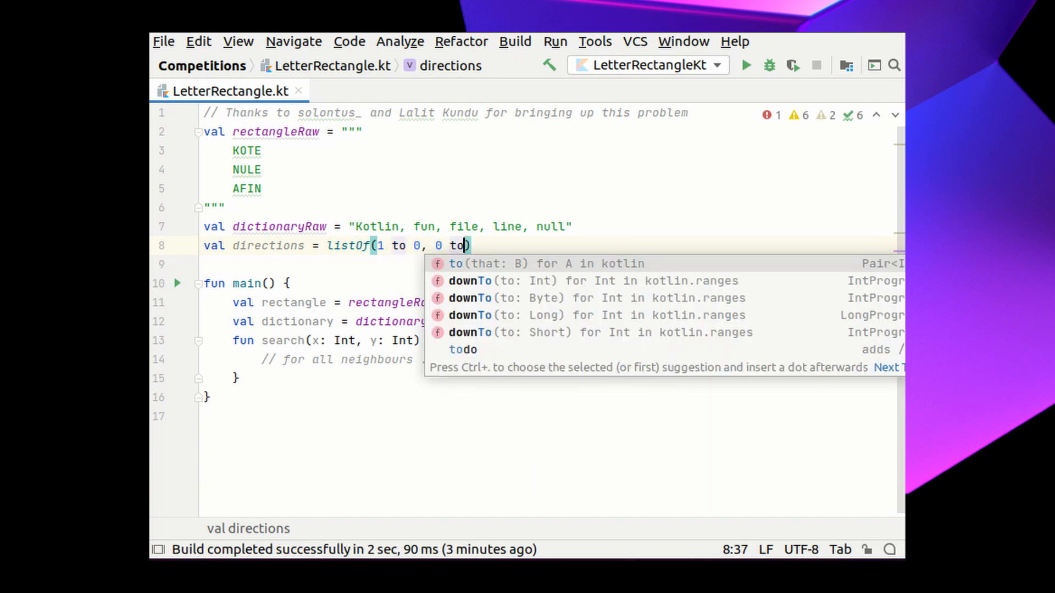
{"action": "type", "text": "1, -1 to 0, 0 to -1"}
{"action": "left_click", "coordinate": [548, 360]}
{"action": "type", "text": "for (() in directions) {"}
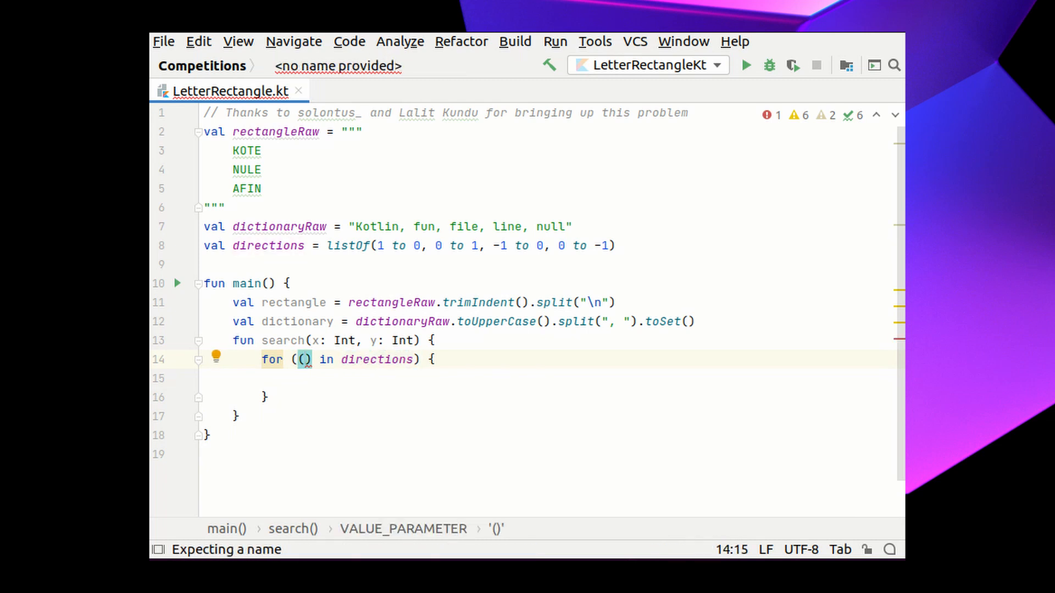
Loop for ((dx, dy) in directions) computing xNew = x + dx and yNew = y + dy.
{"action": "type", "text": "dx, dy"}
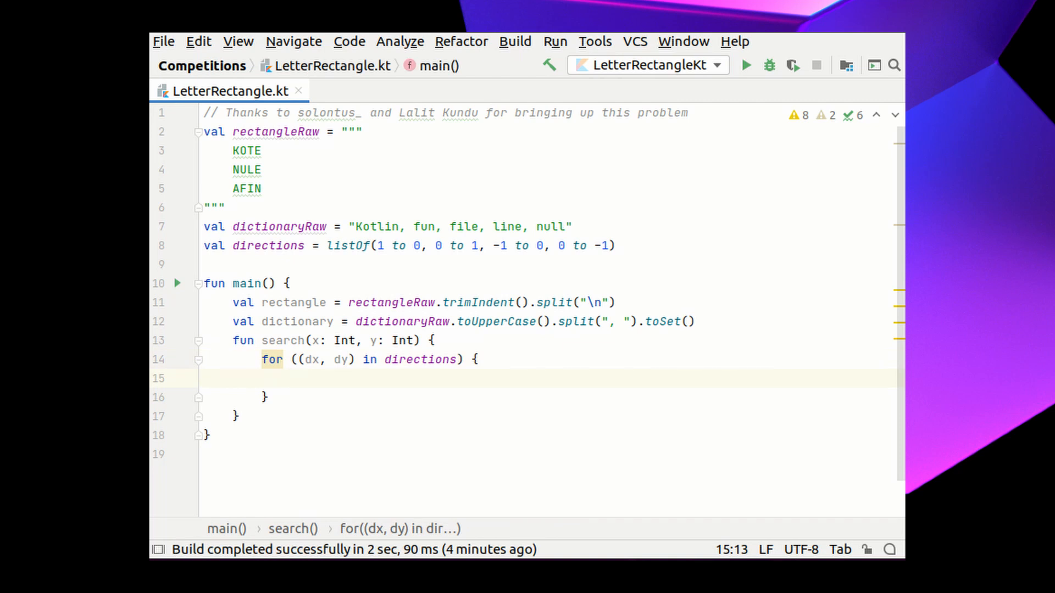
{"action": "type", "text": "val"}
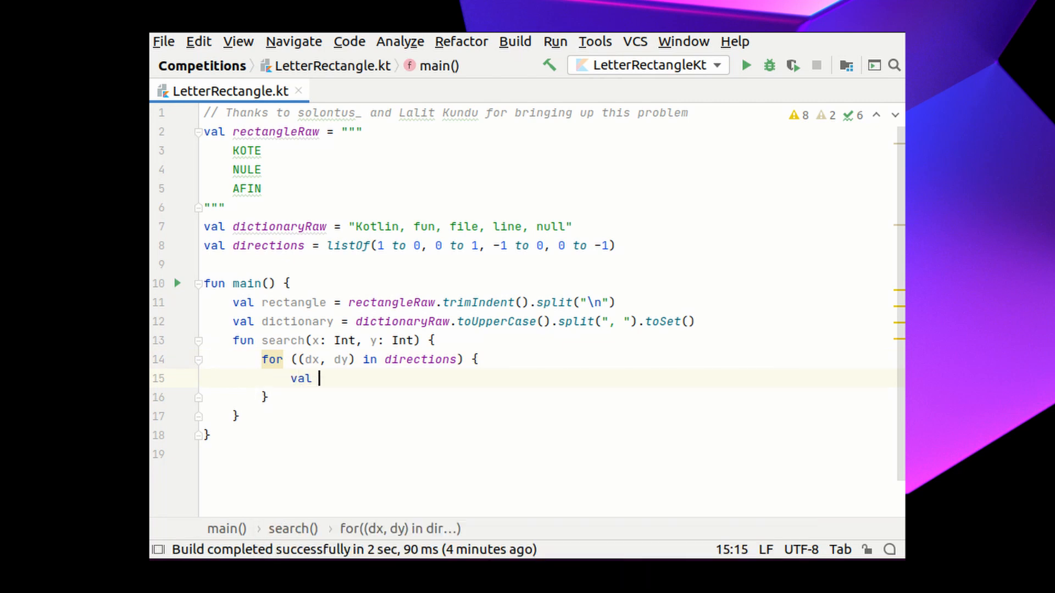
{"action": "type", "text": "xNew = x + dx"}
{"action": "type", "text": "v"}
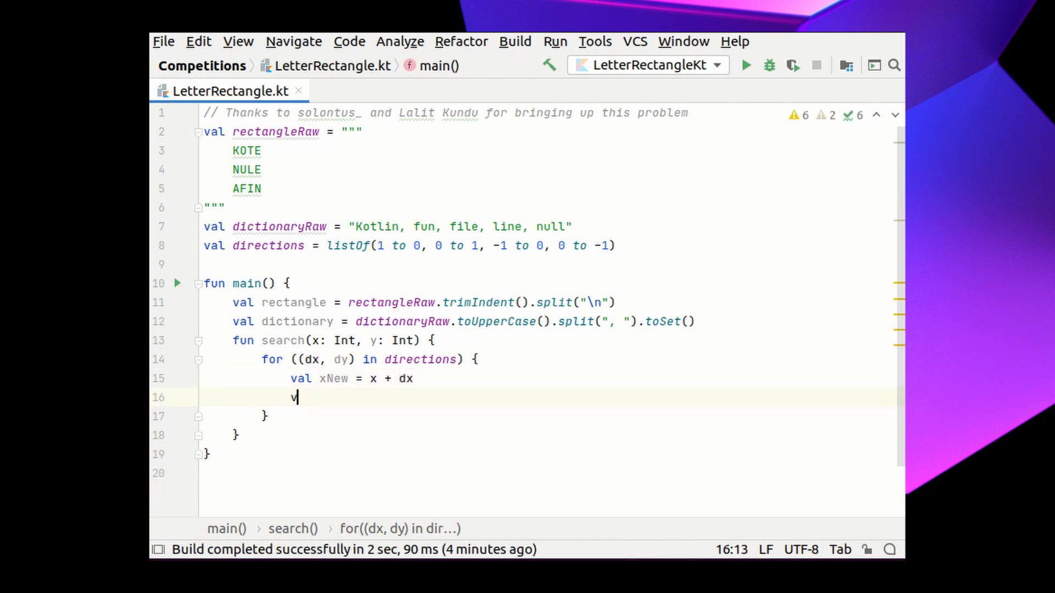
{"action": "type", "text": "al yNew ="}
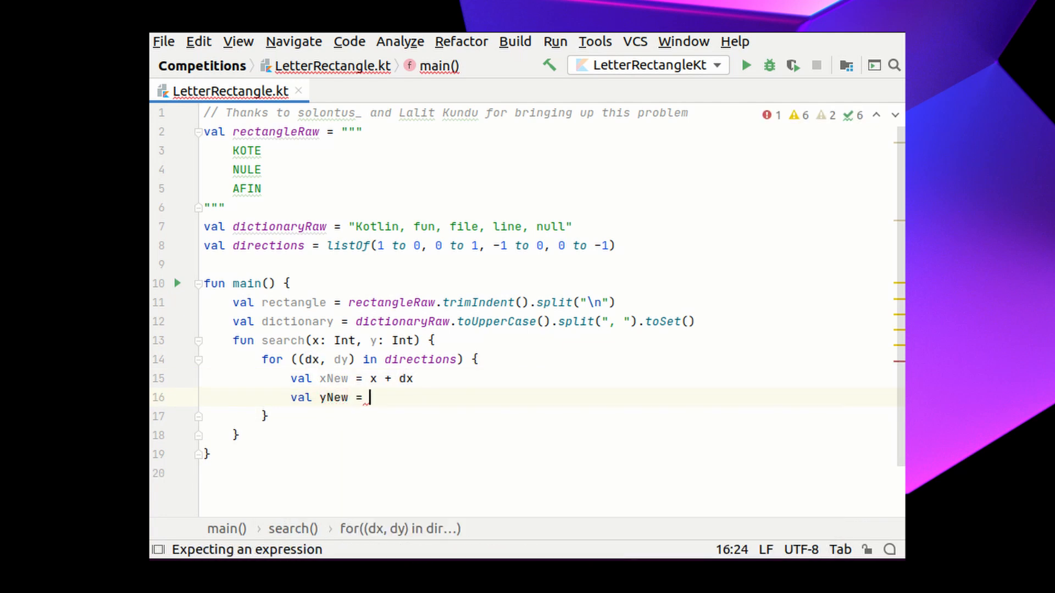
{"action": "type", "text": "y + dy"}
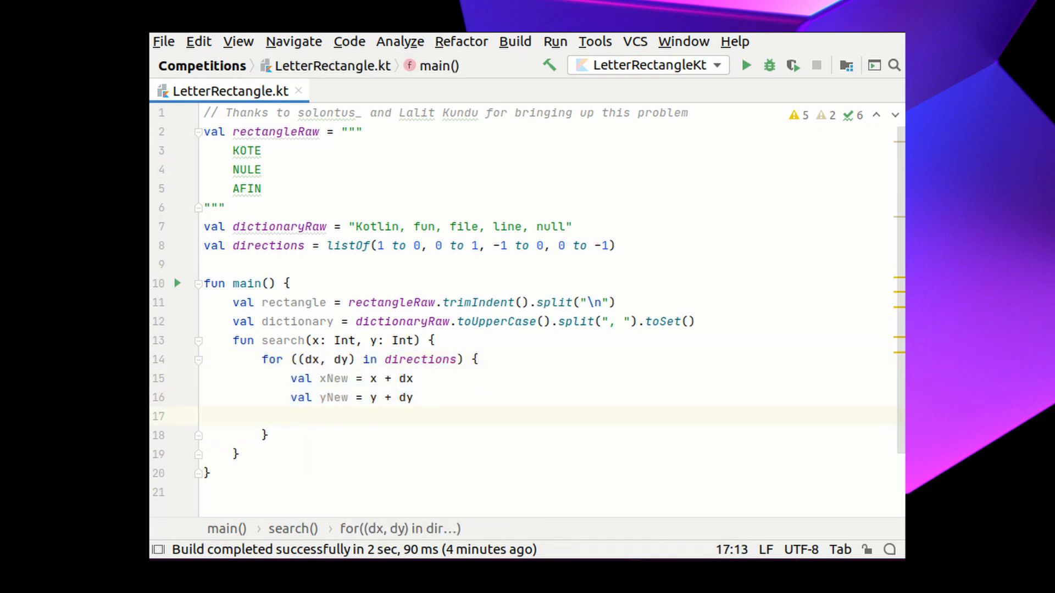
Start val letter indexing rectangle by yNew then xNew inside the loop.
{"action": "type", "text": "val letter ="}
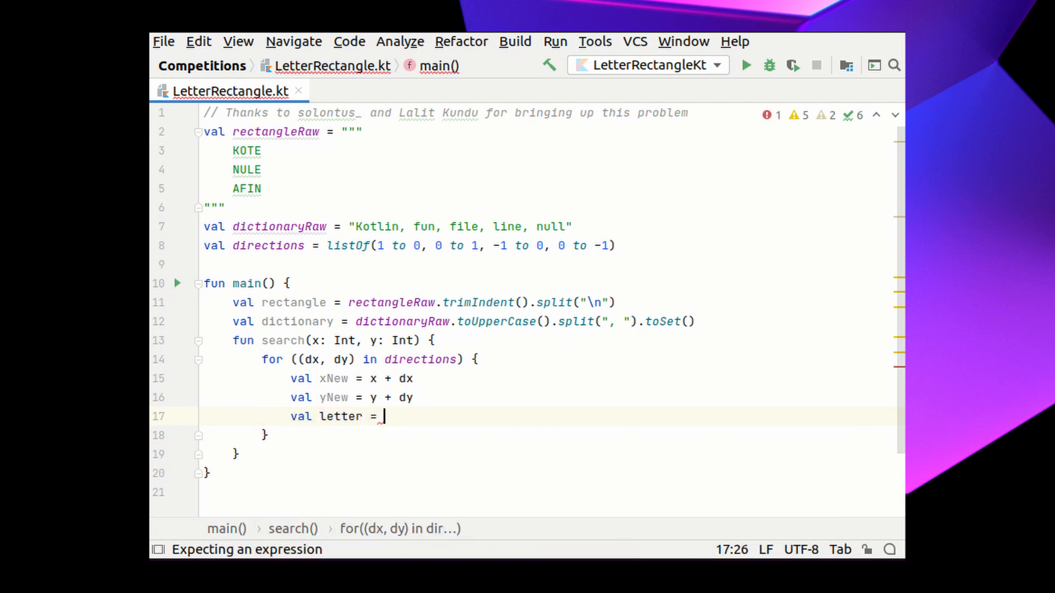
{"action": "type", "text": "..."}
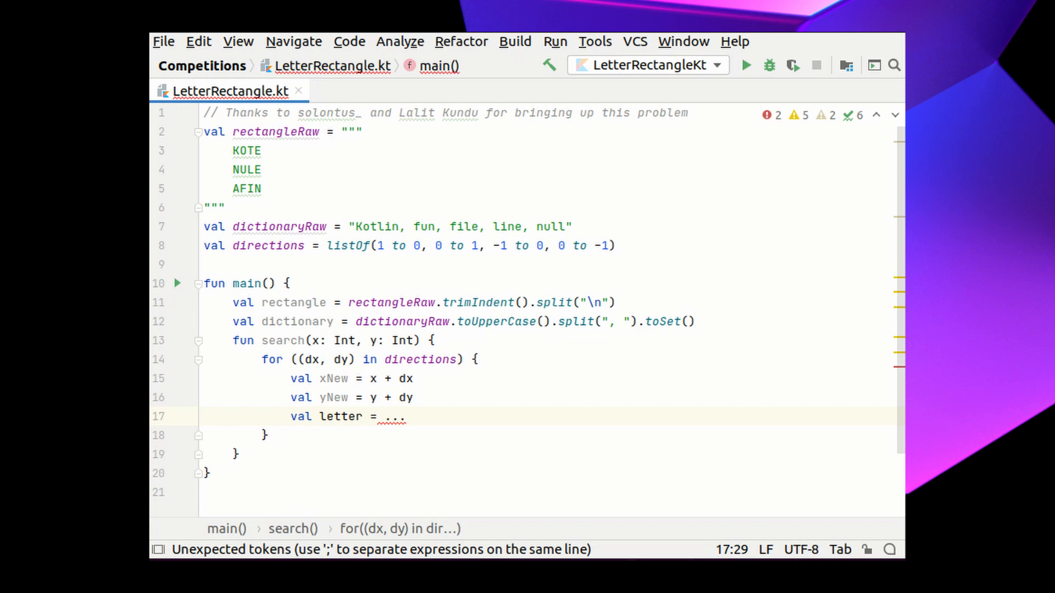
{"action": "type", "text": "rectangle[y"}
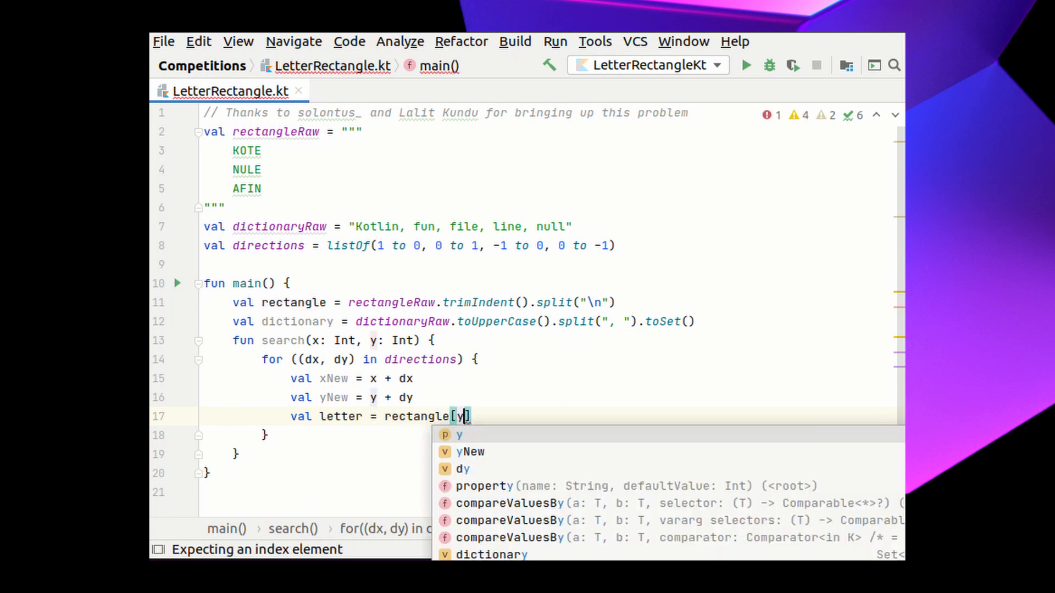
{"action": "left_click", "coordinate": [469, 452]}
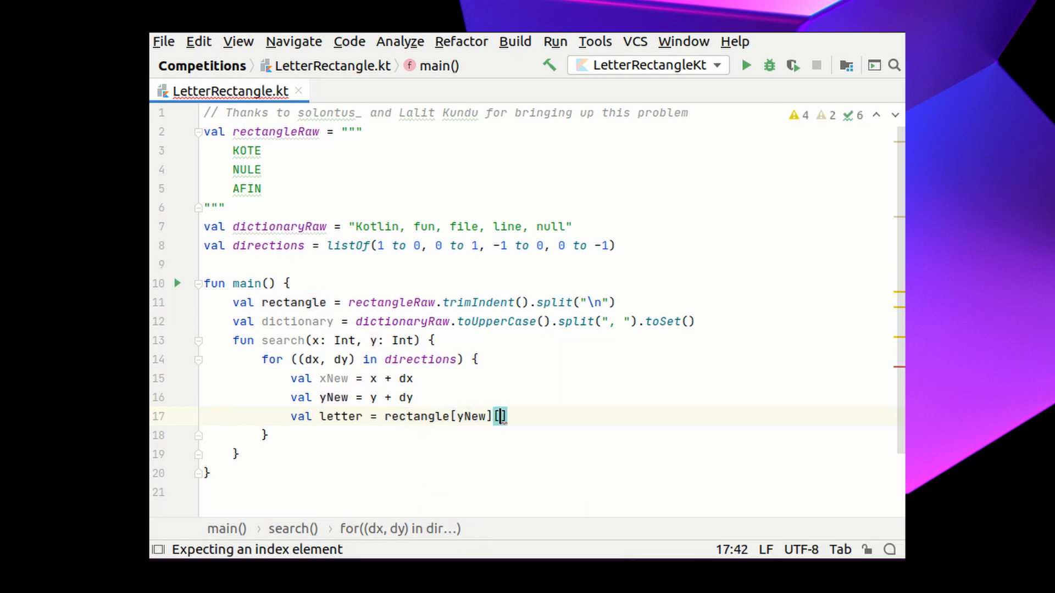
{"action": "type", "text": "xNew"}
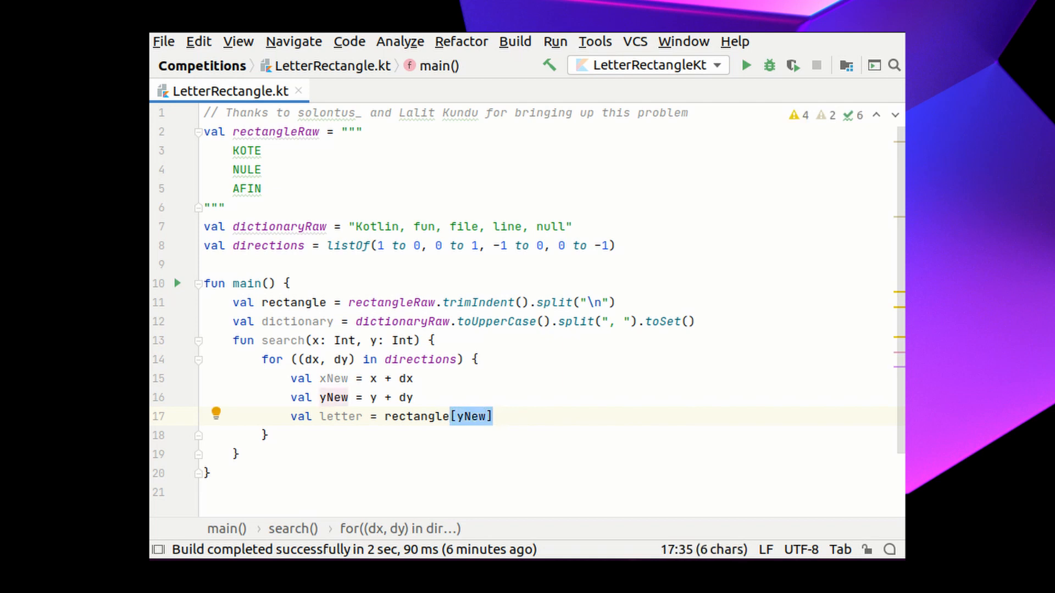
Rewrite the lookup as rectangle.getOrNull(yNew)?.getOrNull(xNew) for safe bounds.
{"action": "type", "text": ".get"}
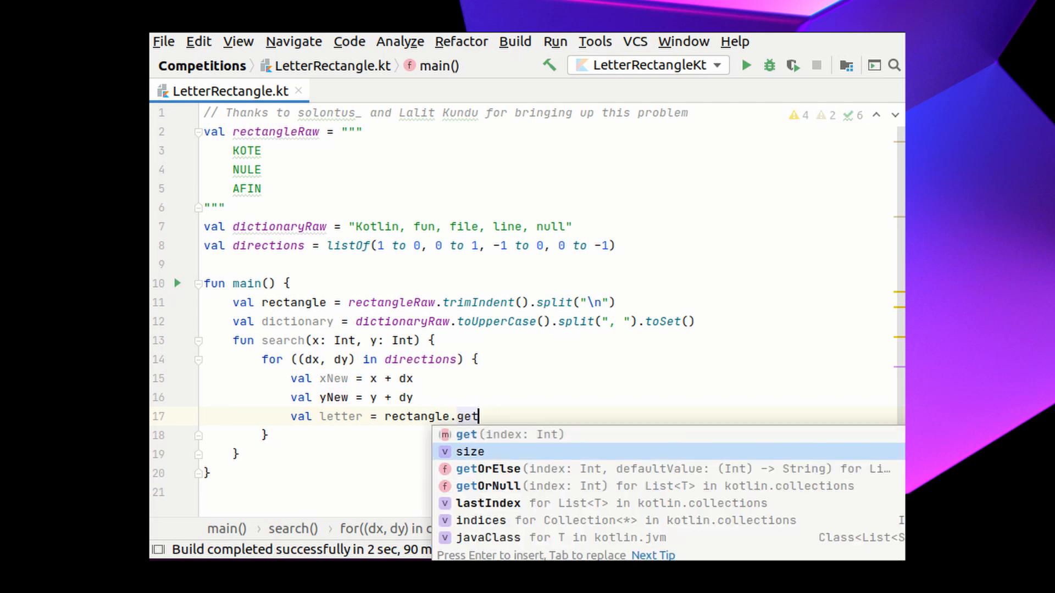
{"action": "left_click", "coordinate": [488, 485]}
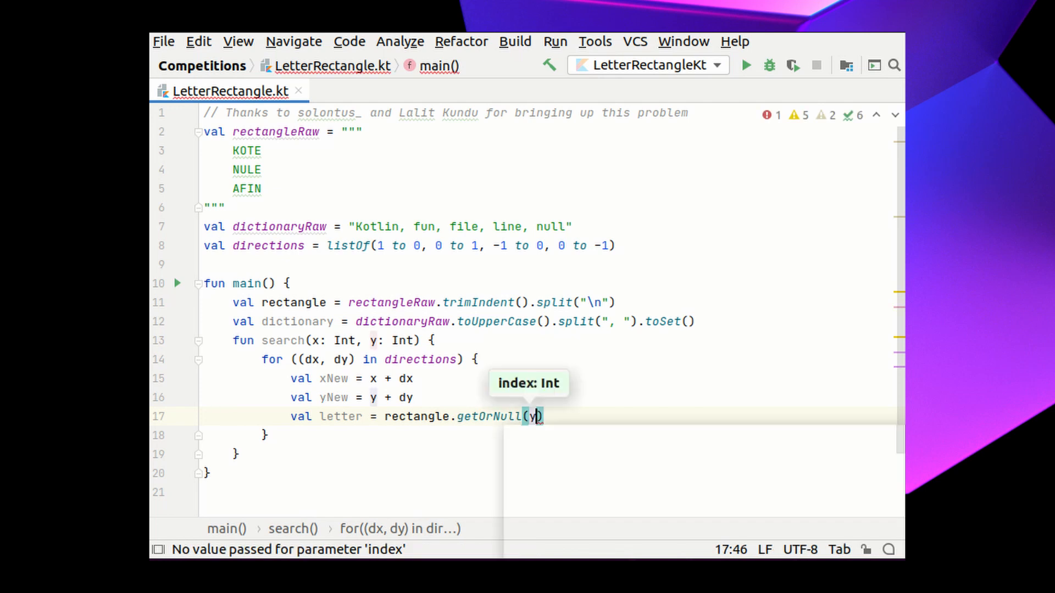
{"action": "type", "text": "New"}
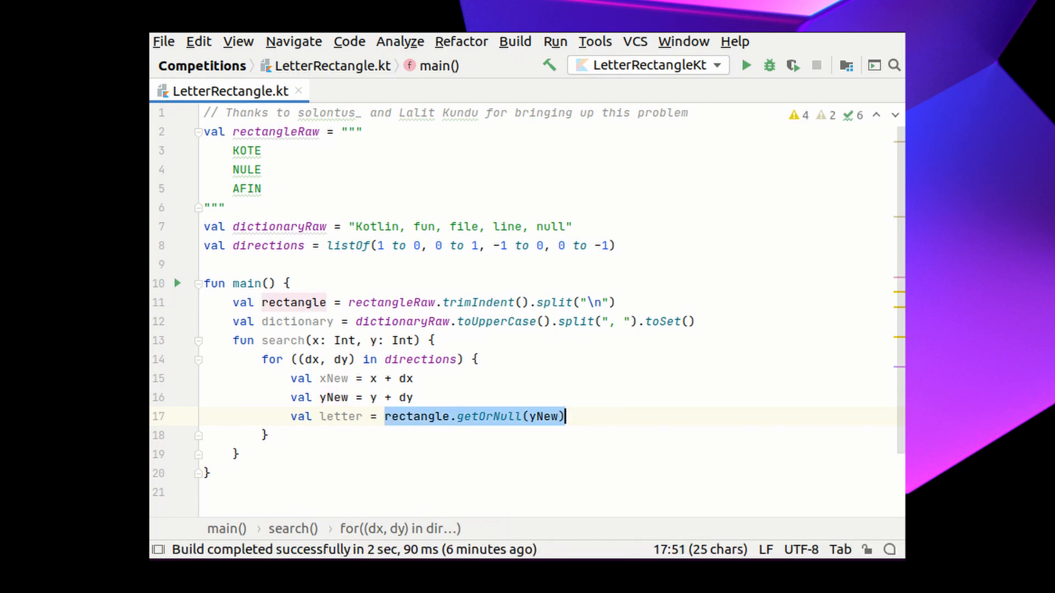
{"action": "mouse_move", "coordinate": [340, 416]}
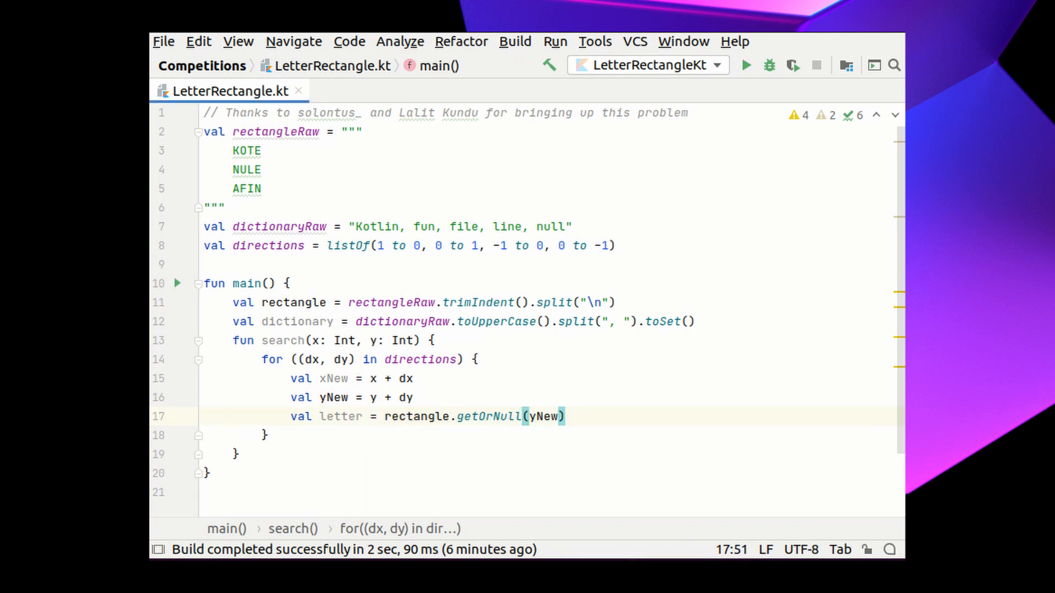
{"action": "type", "text": "?"}
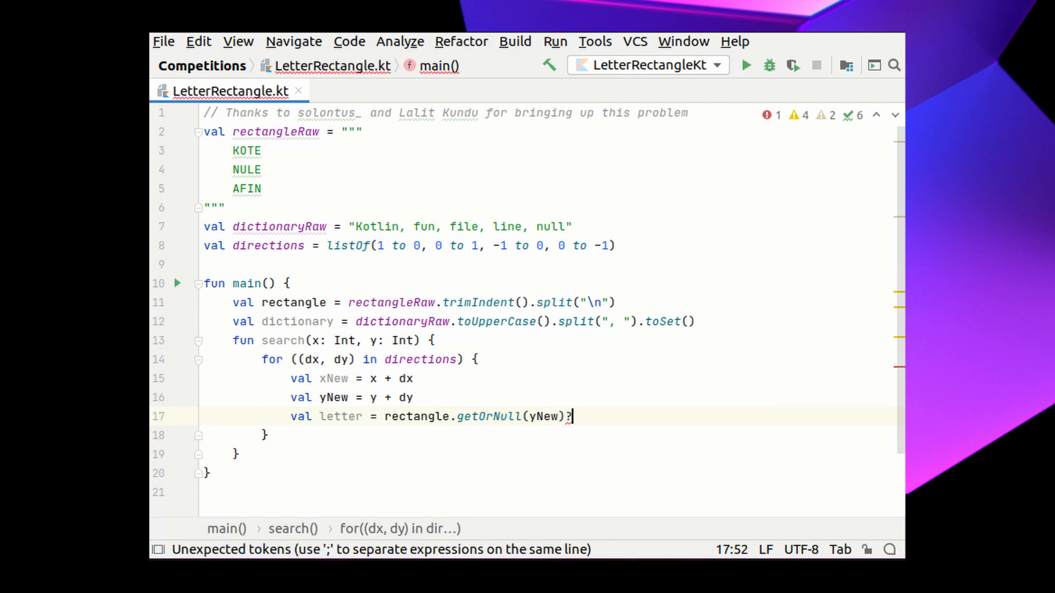
{"action": "type", "text": ".getOrNull(xN"}
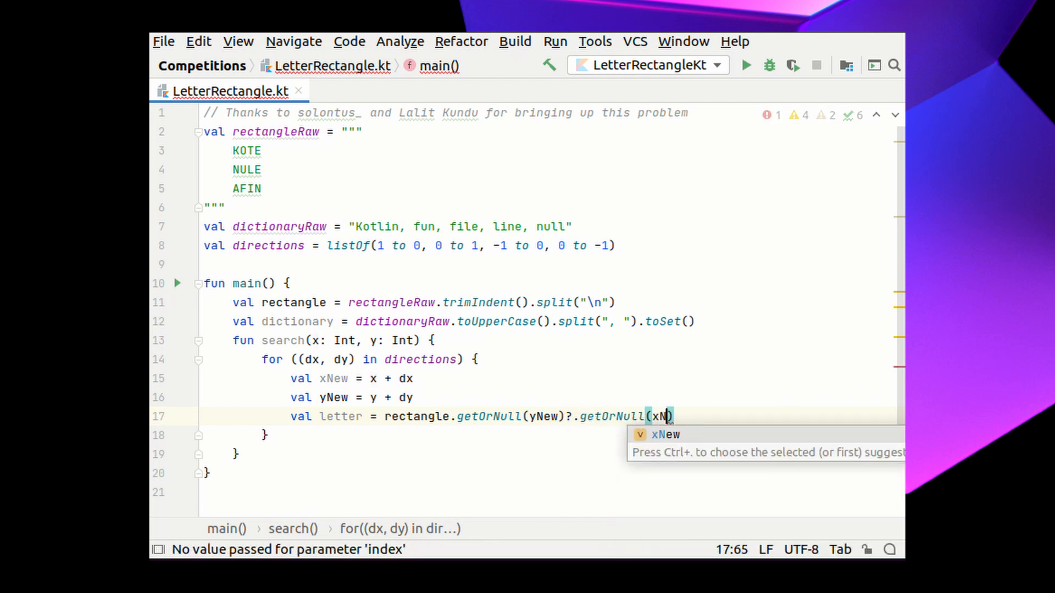
{"action": "key", "text": "Tab"}
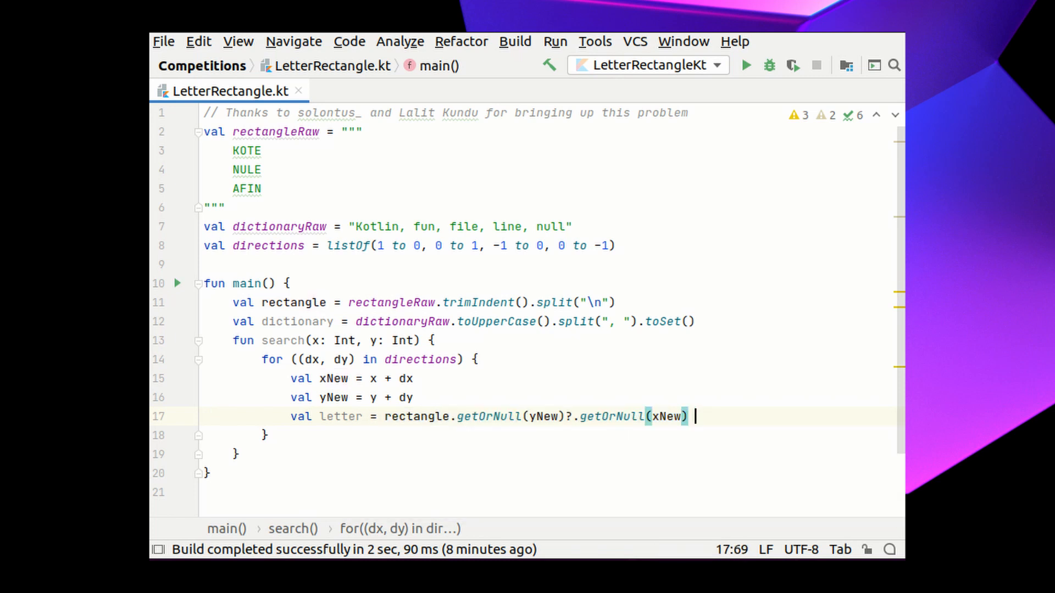
Append ?: continue to the letter line and recurse with search(xNew, yNew).
{"action": "type", "text": "?: continue"}
{"action": "type", "text": "_"}
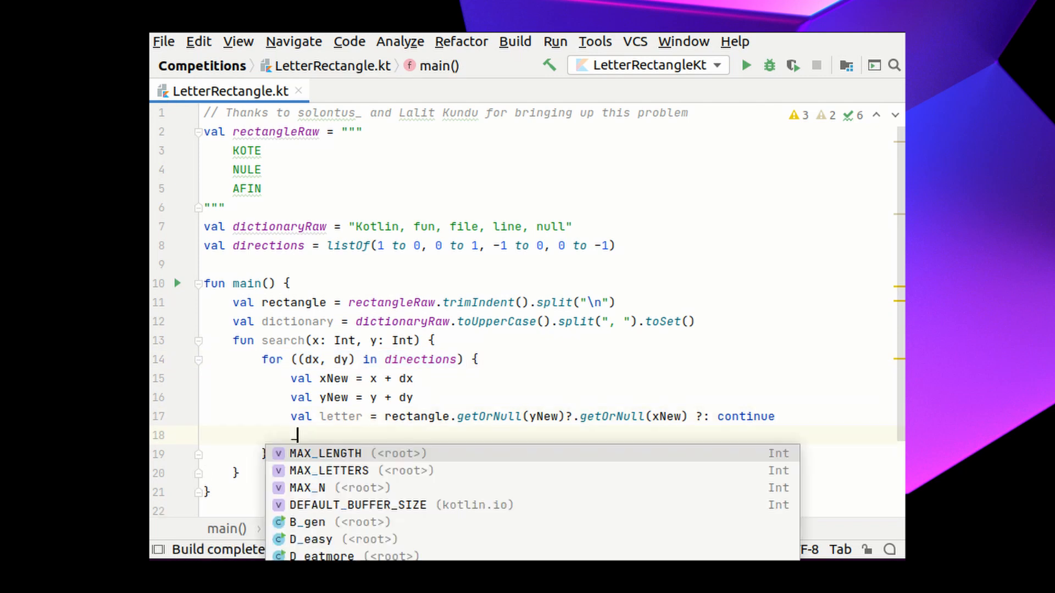
{"action": "key", "text": "Escape"}
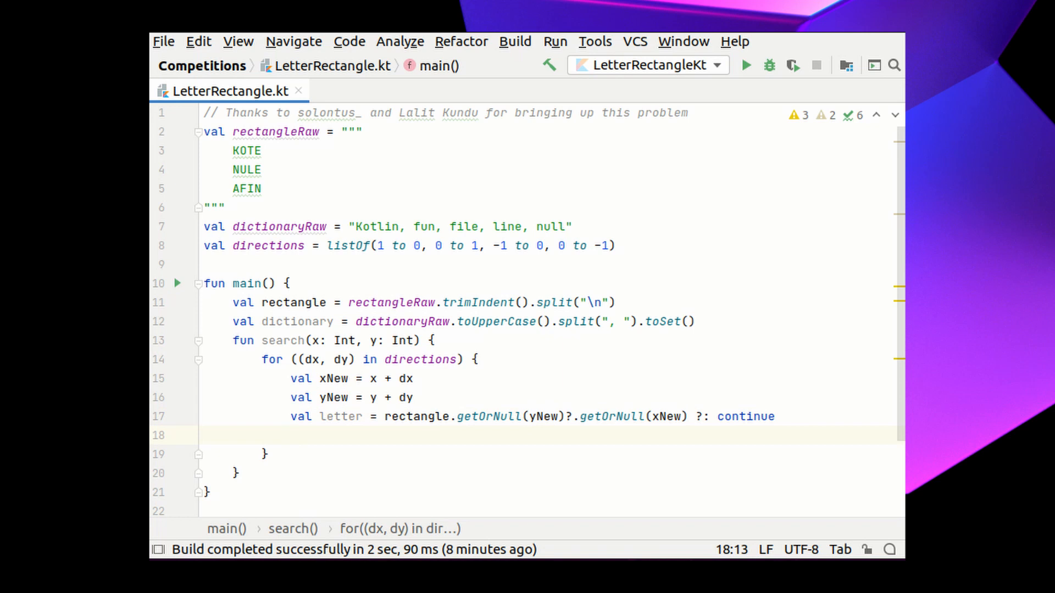
{"action": "type", "text": "search()"}
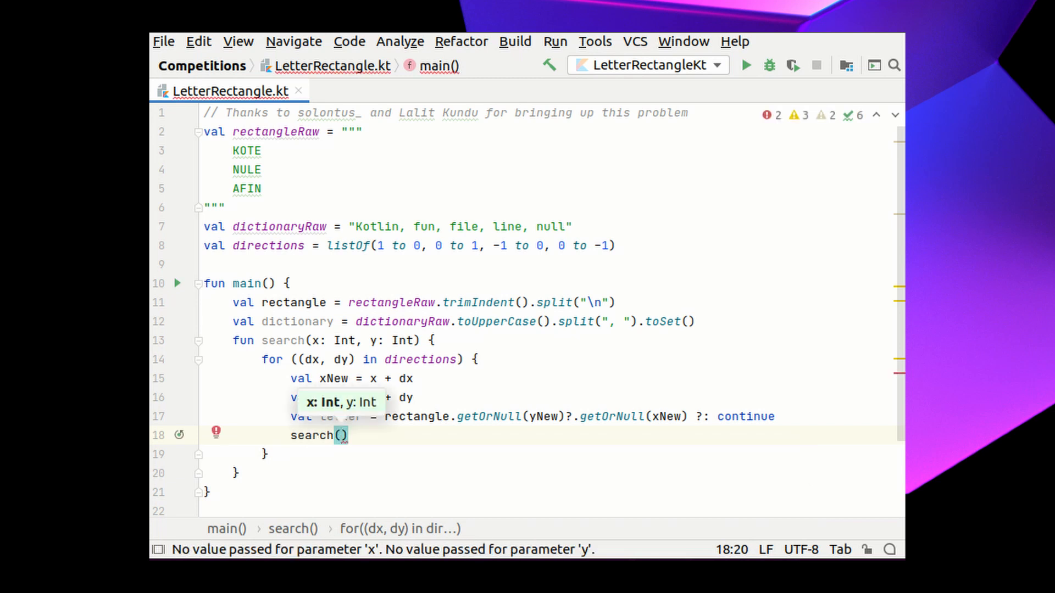
{"action": "type", "text": "xNew, yNew"}
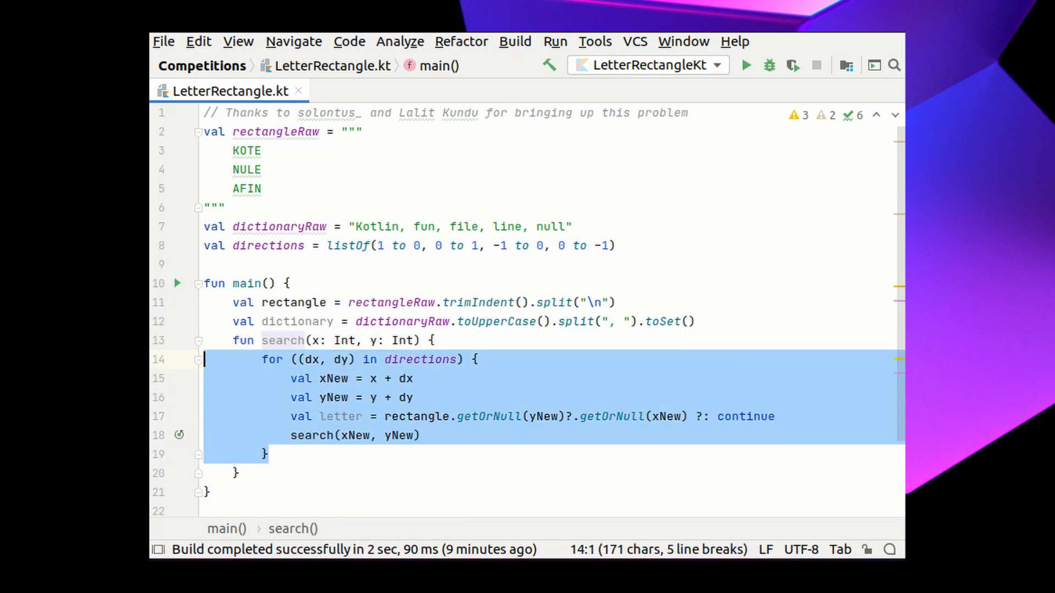
{"action": "left_click", "coordinate": [418, 435]}
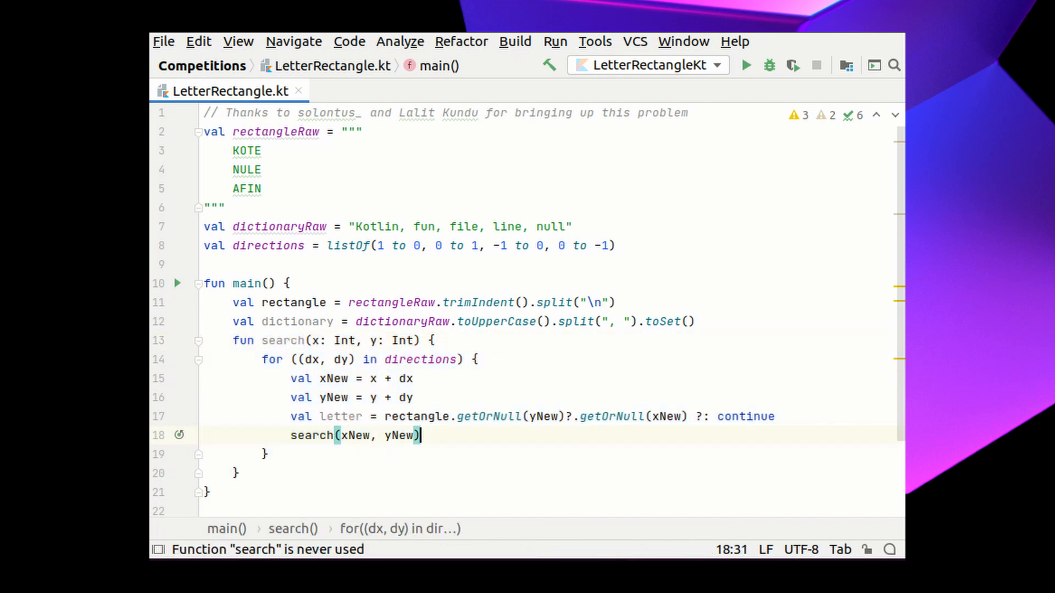
{"action": "type", "text": "// :-((((("}
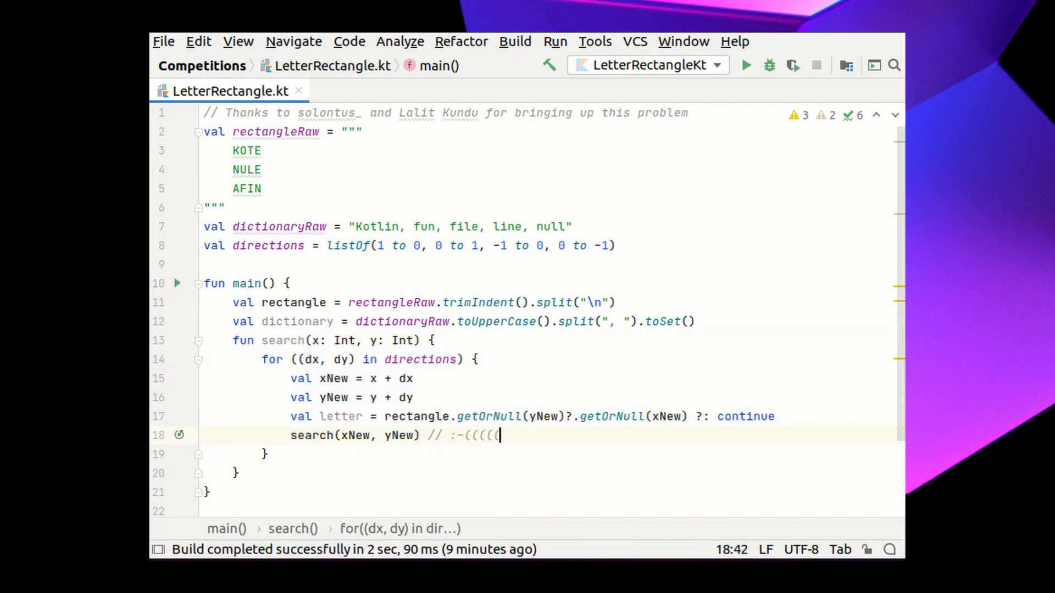
{"action": "type", "text": "(("}
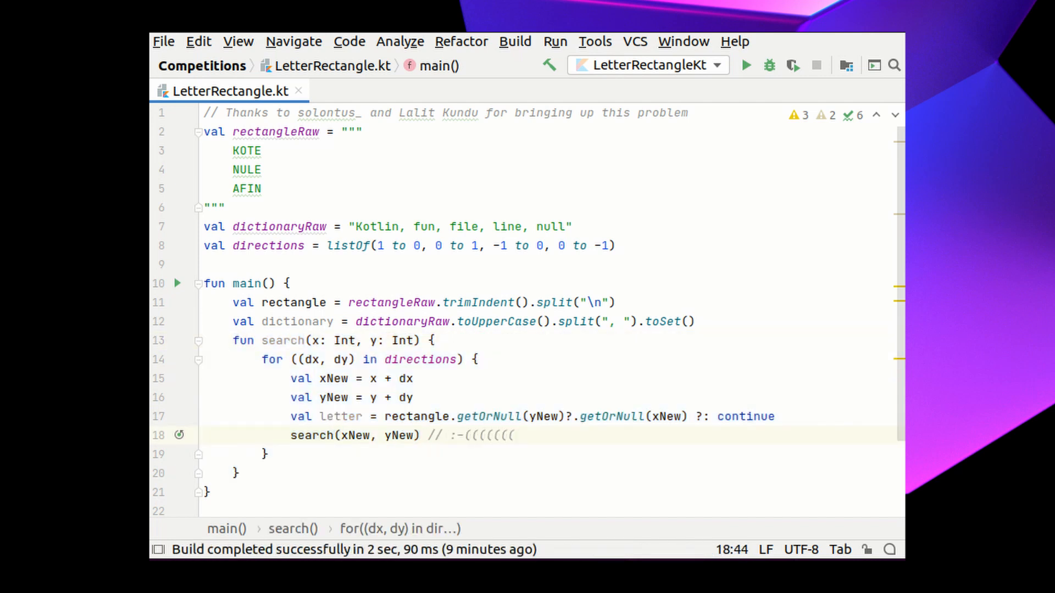
{"action": "type", "text": "∞"}
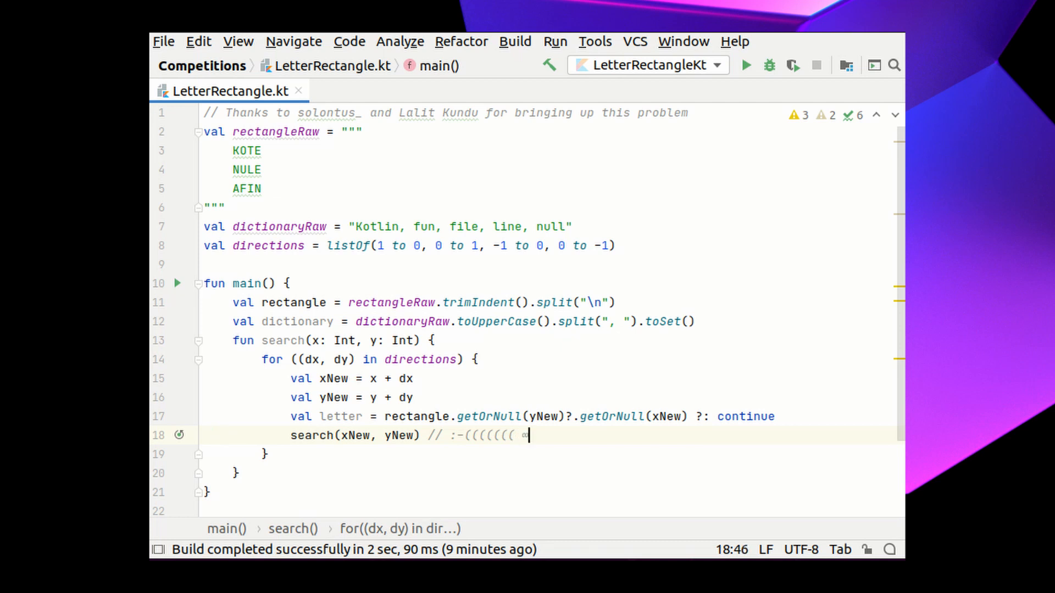
{"action": "key", "text": "BackSpace"}
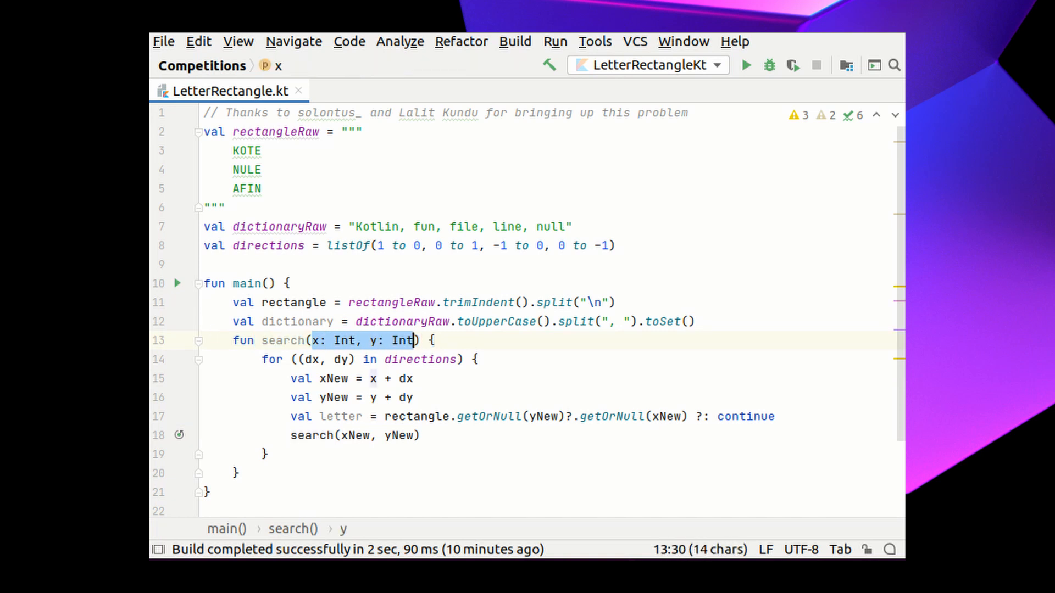
Add word: String to search and return early with if (word !in prefixes) return.
{"action": "type", "text": ","}
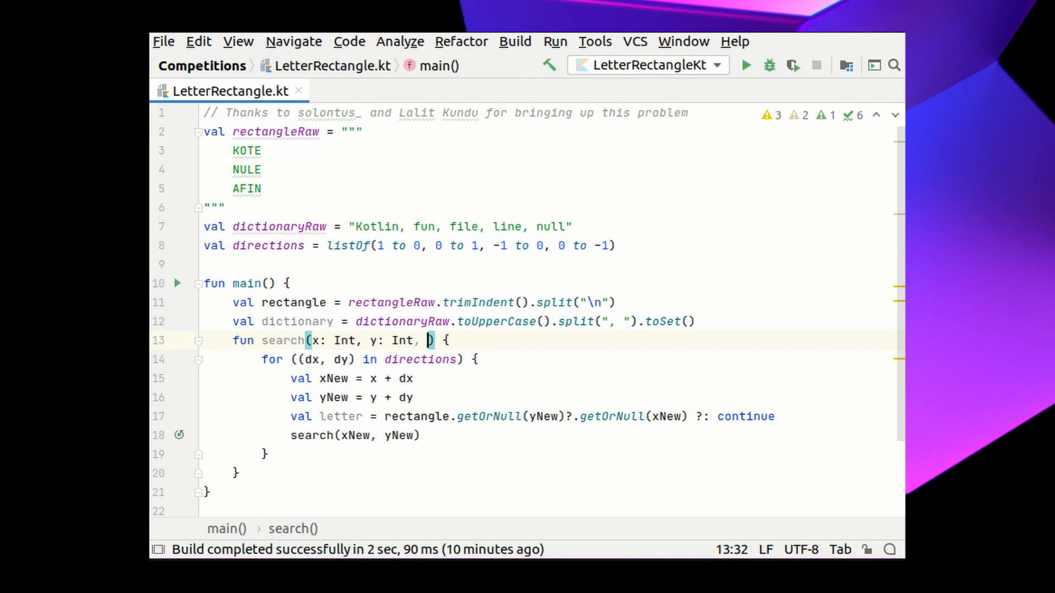
{"action": "type", "text": "word: String"}
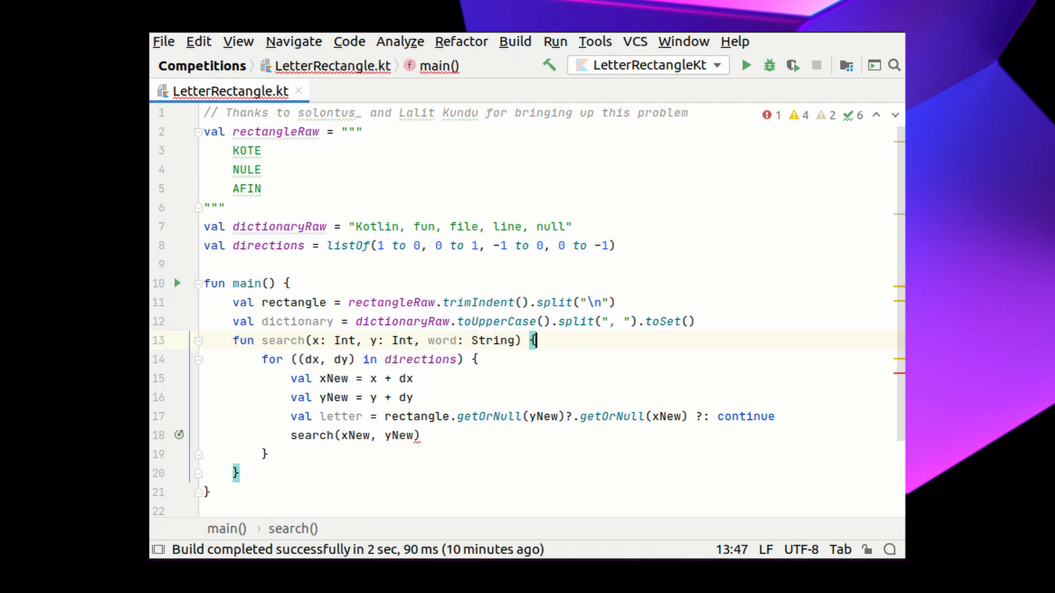
{"action": "type", "text": "if (word"}
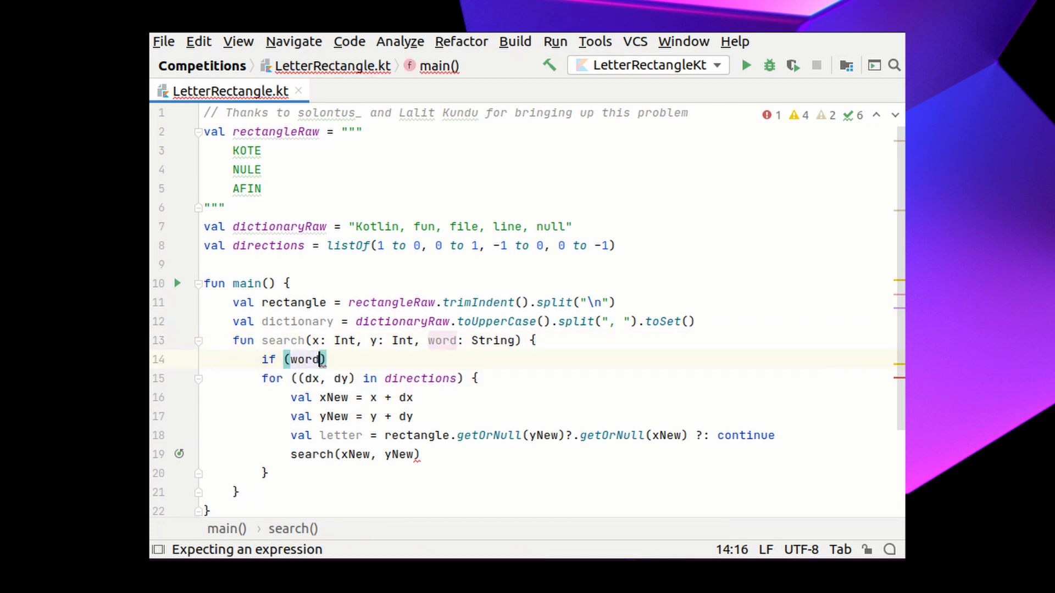
{"action": "type", "text": "!in prefixes"}
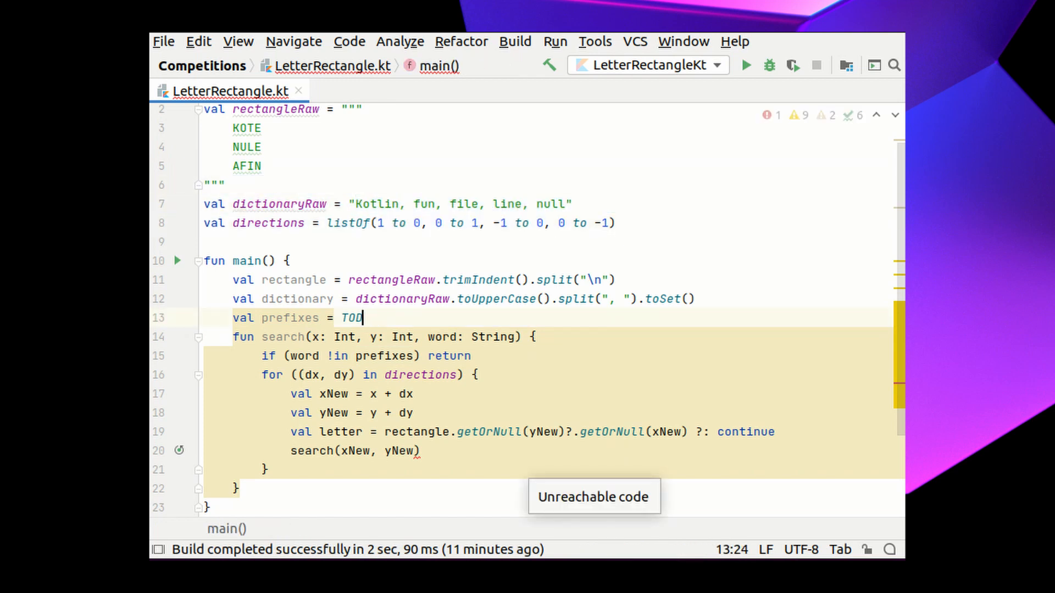
Declare prefixes as dictionary.flatMap over each word, replacing the initial map.
{"action": "type", "text": "dictionary"}
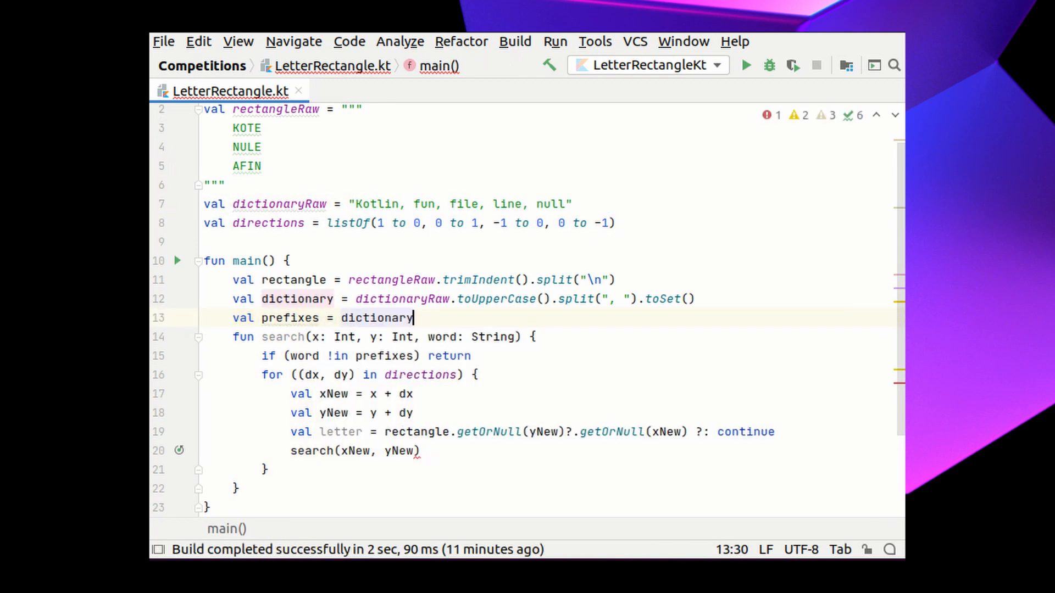
{"action": "type", "text": ".map {"}
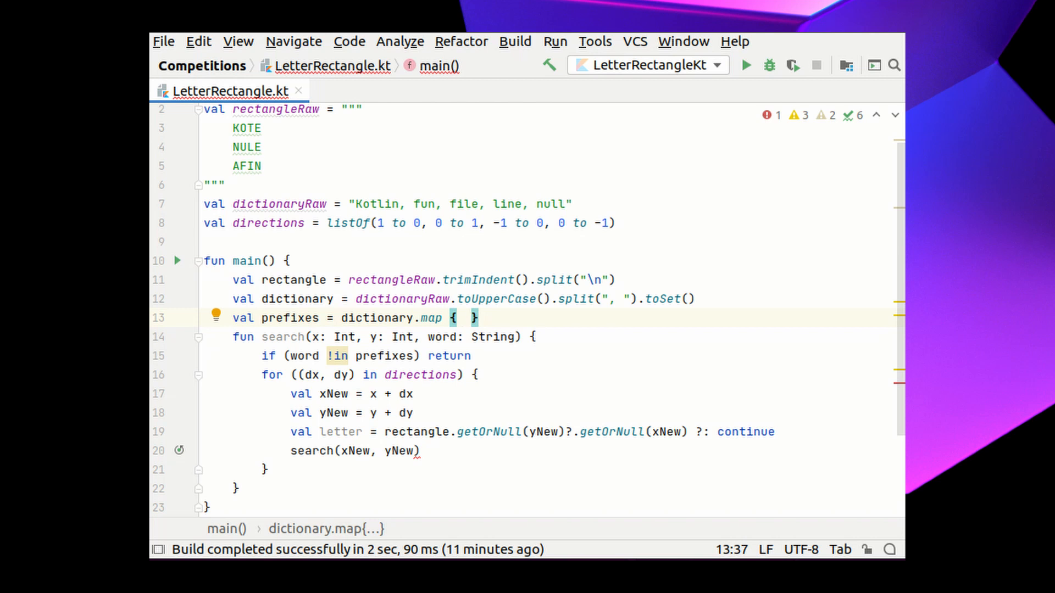
{"action": "type", "text": "prefixes"}
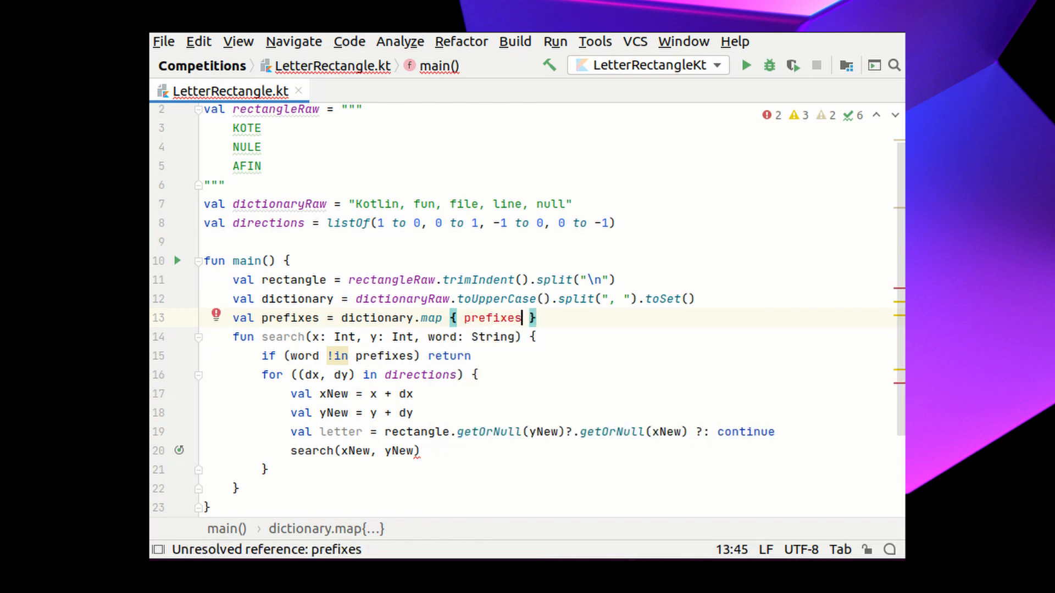
{"action": "double_click", "coordinate": [492, 317]}
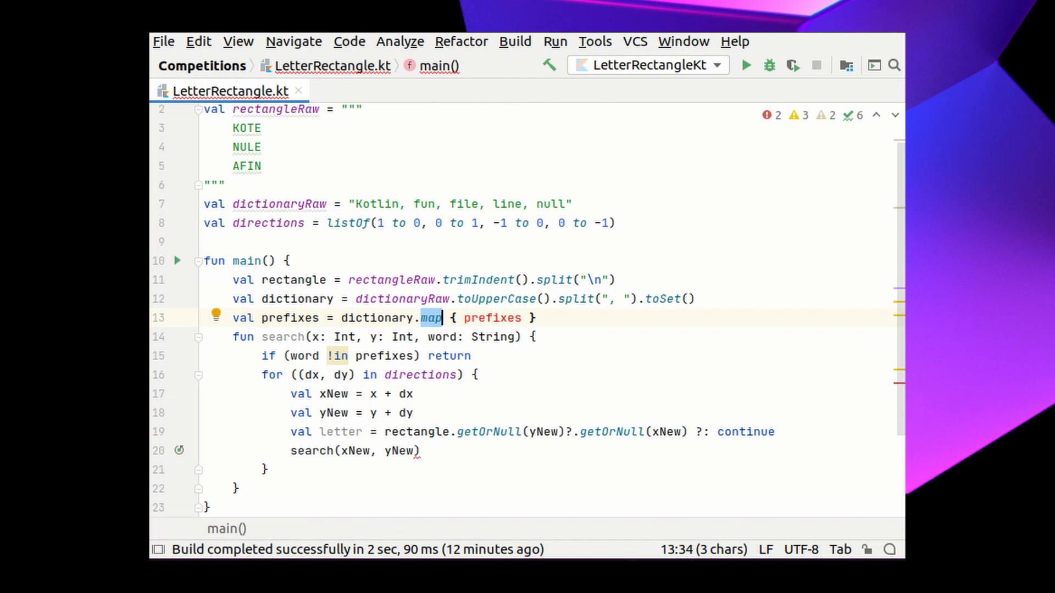
{"action": "type", "text": "flatMap"}
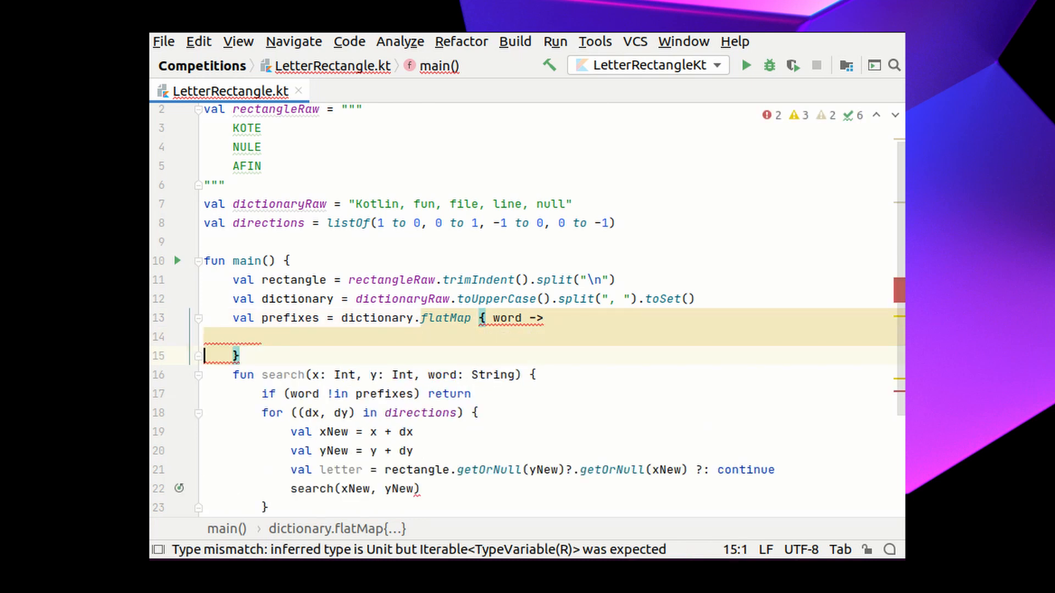
{"action": "type", "text": "prefixes"}
{"action": "left_click", "coordinate": [549, 336]}
{"action": "type", "text": "List() { "}
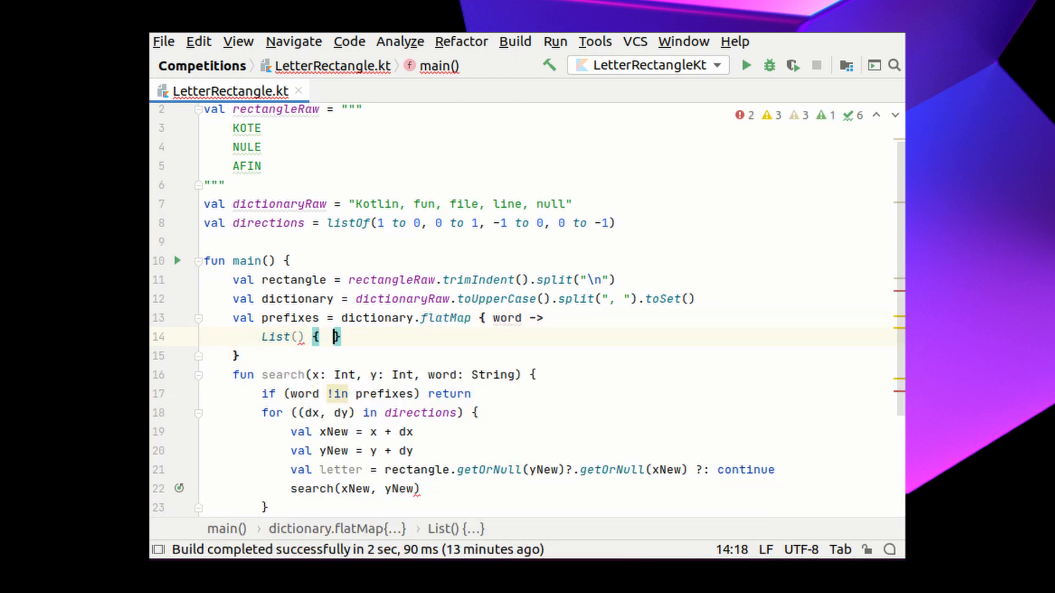
{"action": "type", "text": "word.length + 1"}
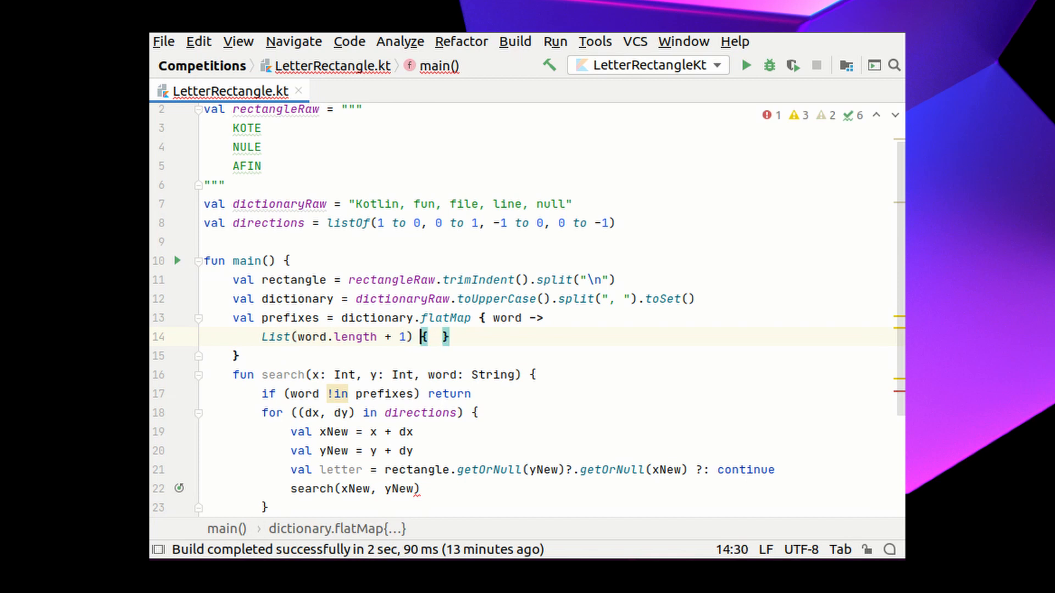
Build every prefix of each word with word.take(length) and convert the result with .toSet().
{"action": "left_click", "coordinate": [434, 336]}
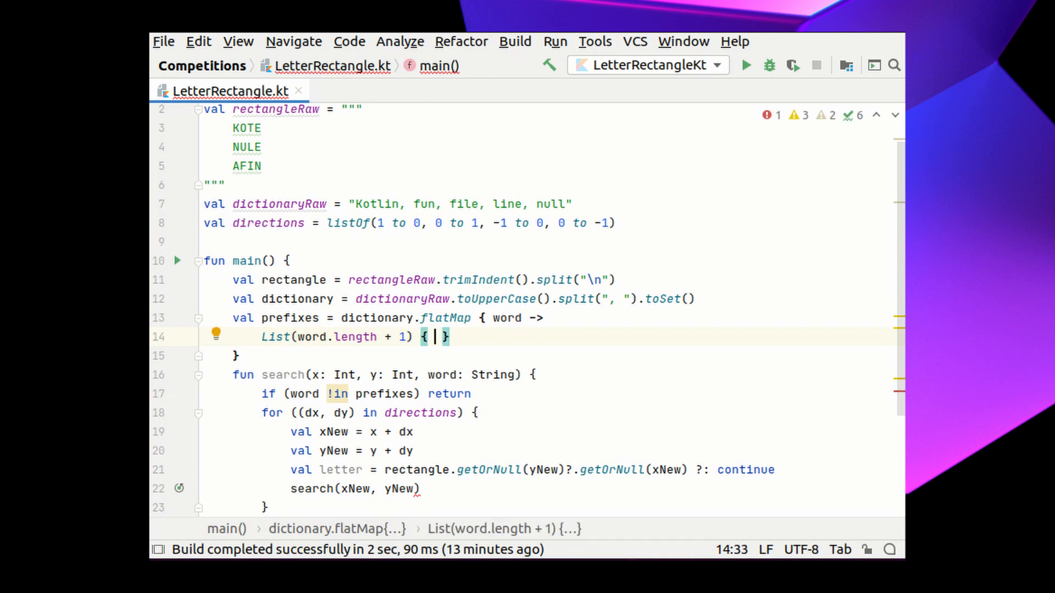
{"action": "type", "text": "prefix of"}
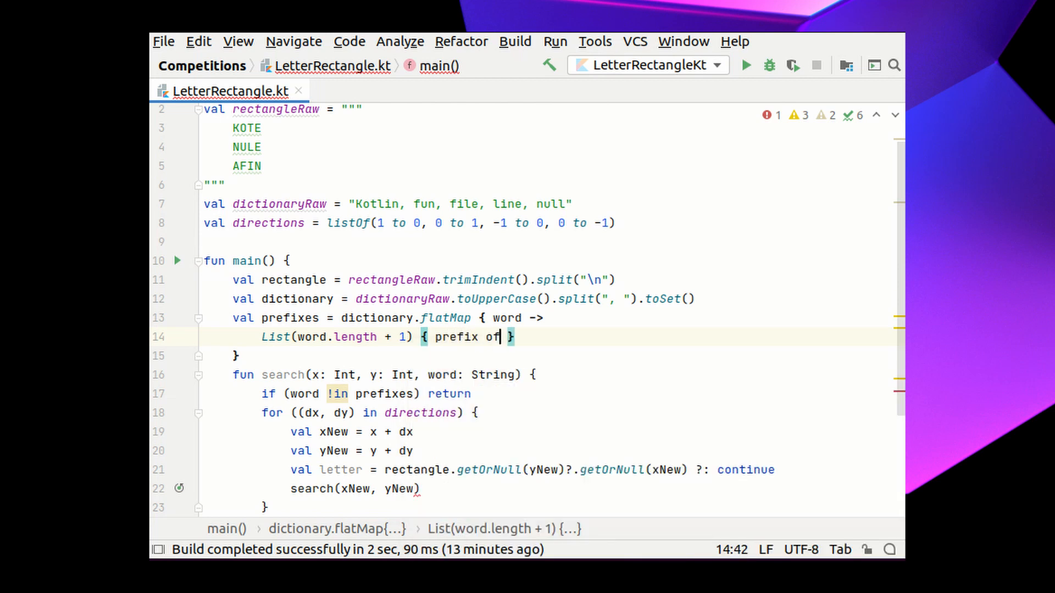
{"action": "type", "text": "such length"}
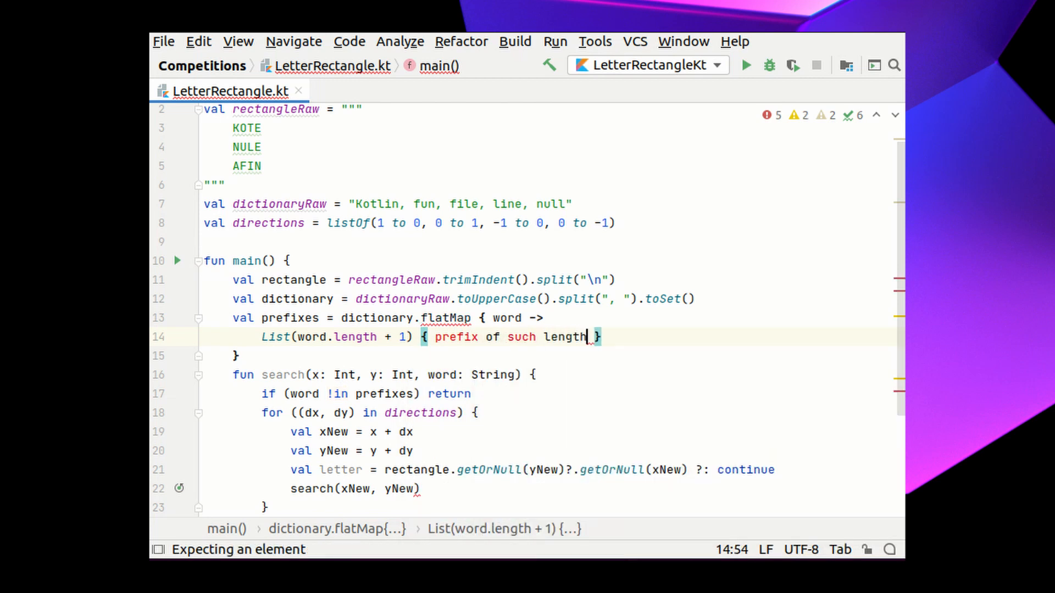
{"action": "type", "text": "word.t"}
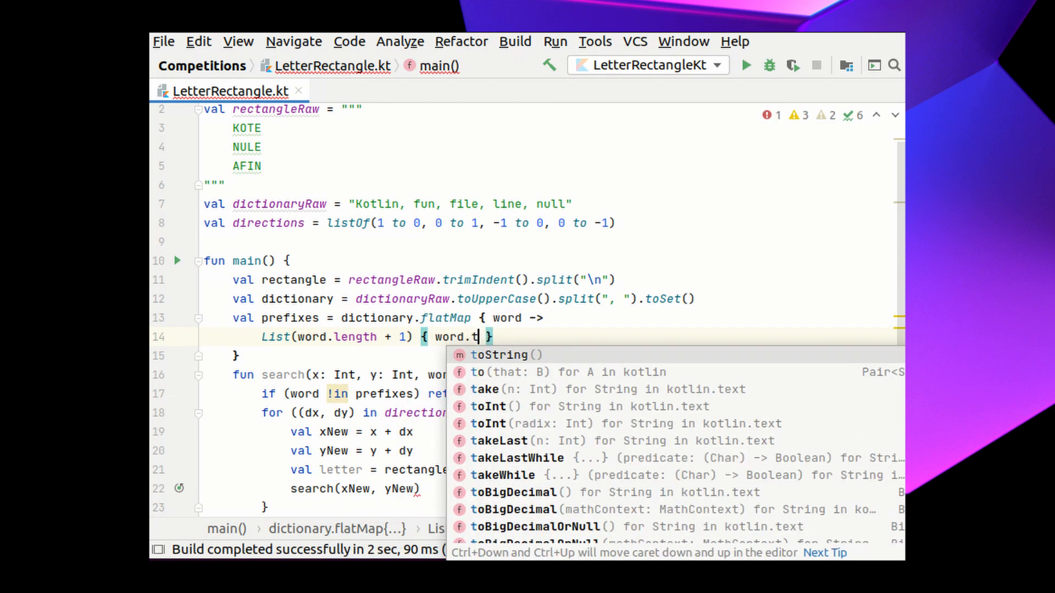
{"action": "left_click", "coordinate": [484, 389]}
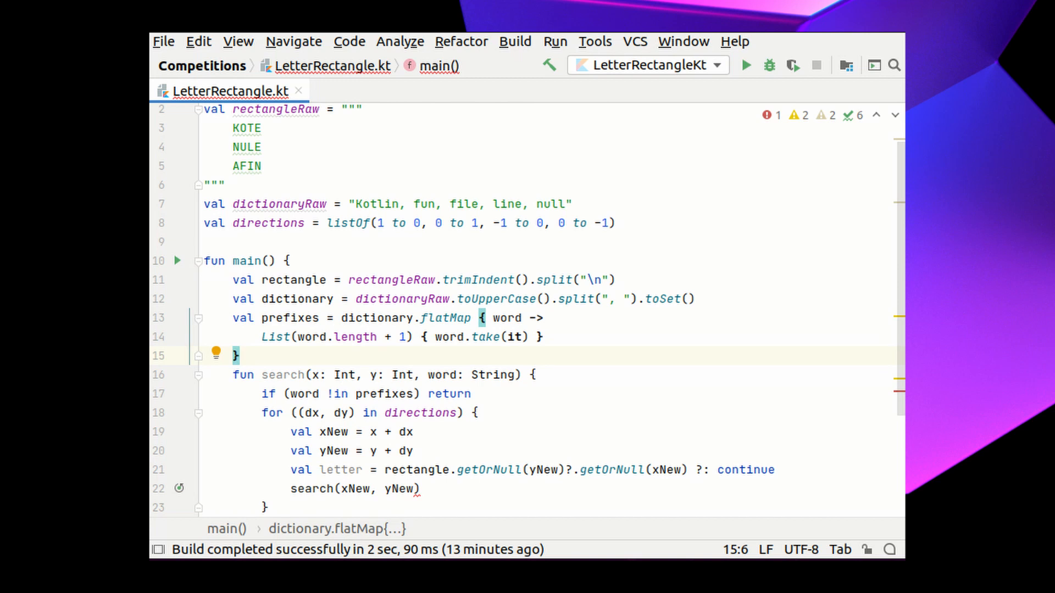
{"action": "type", "text": ".toSet("}
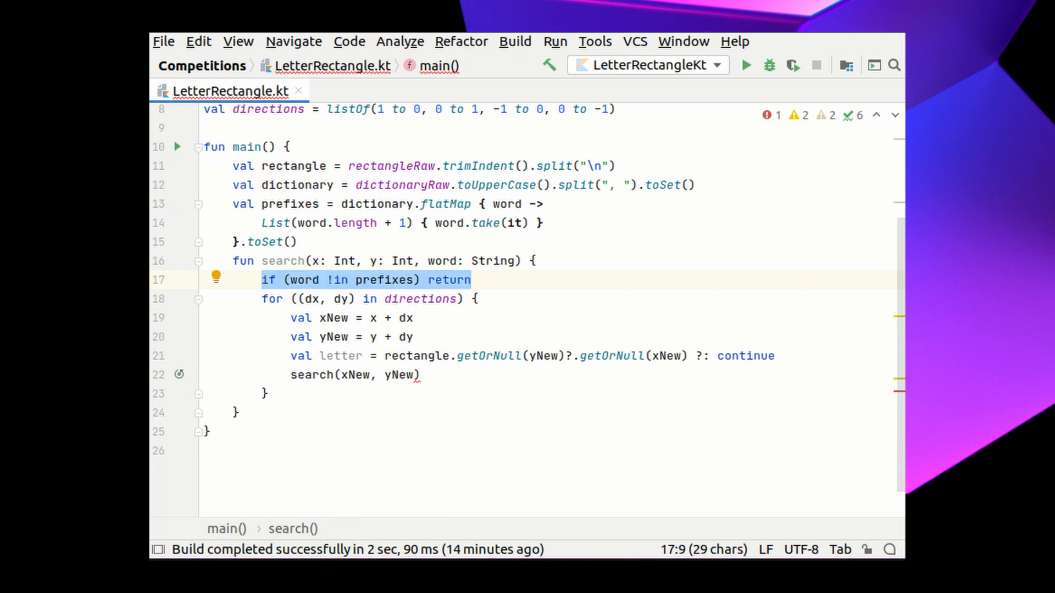
After the prefix check add if (word in dictionary) println(word).
{"action": "double_click", "coordinate": [282, 262]}
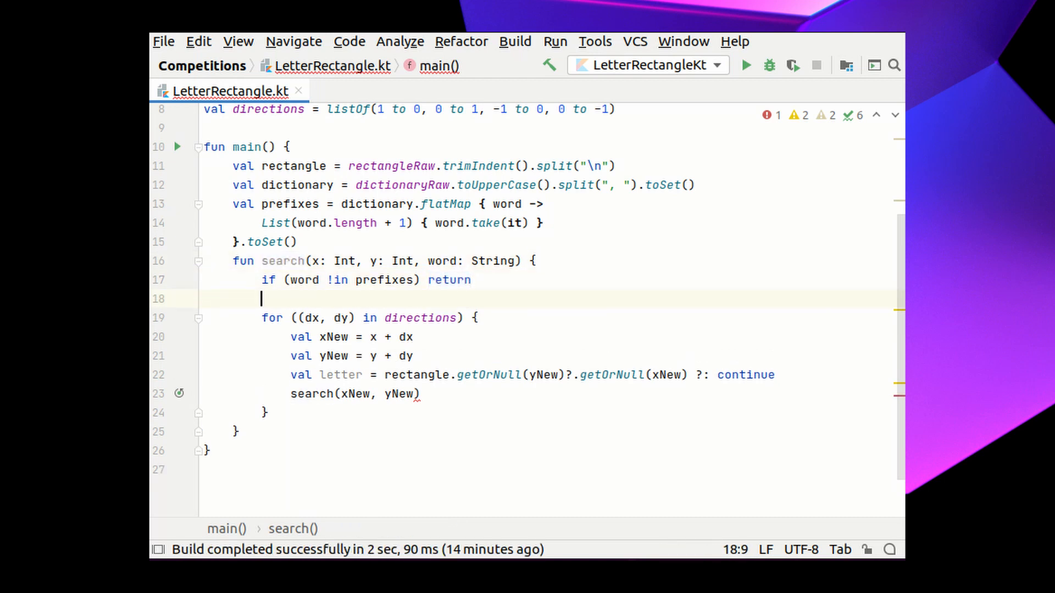
{"action": "type", "text": "if (word in d"}
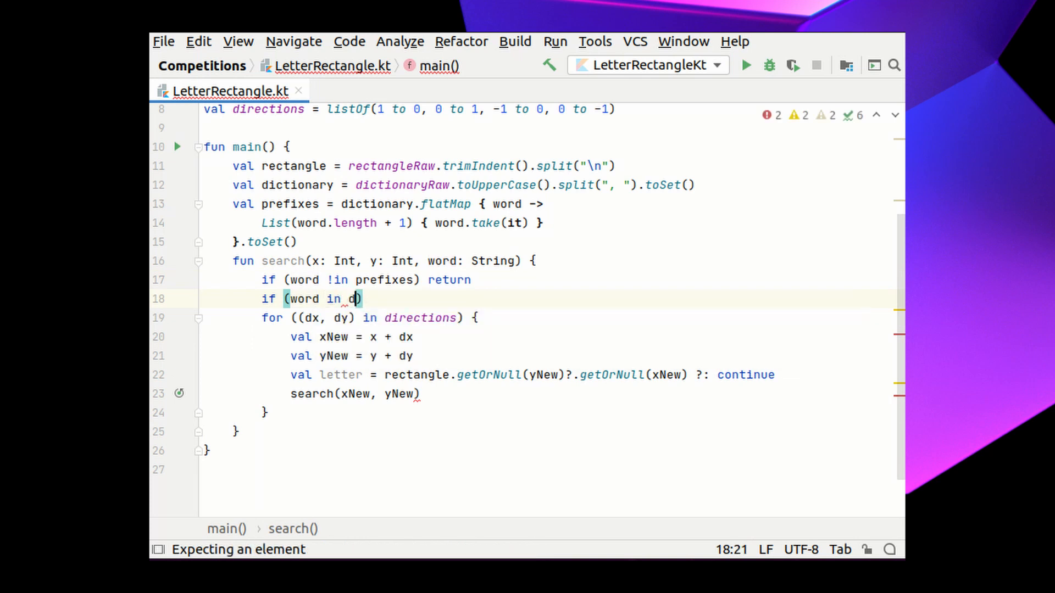
{"action": "type", "text": "ictionary"}
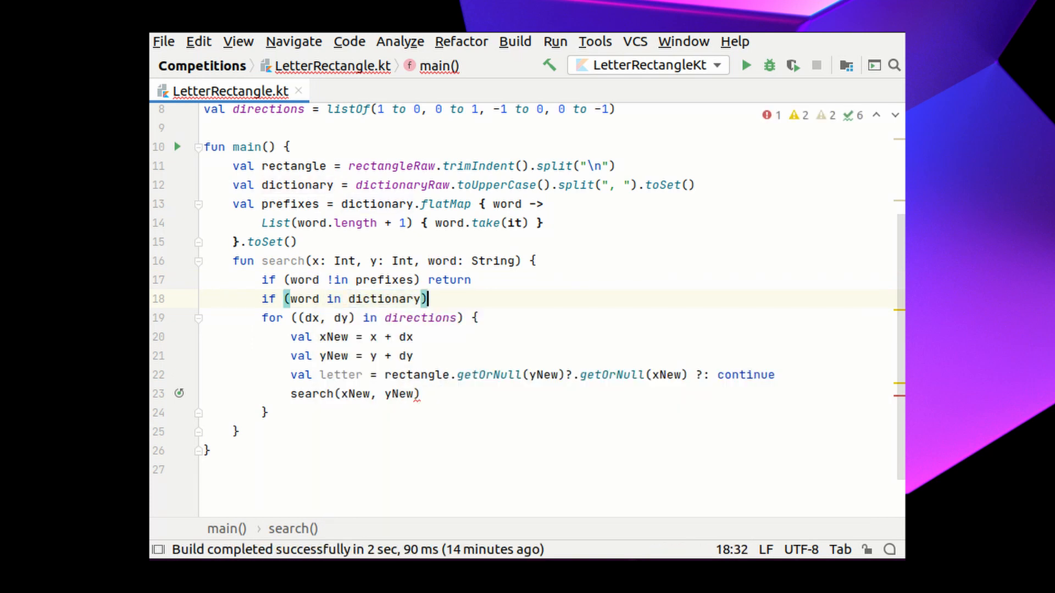
{"action": "type", "text": "println("}
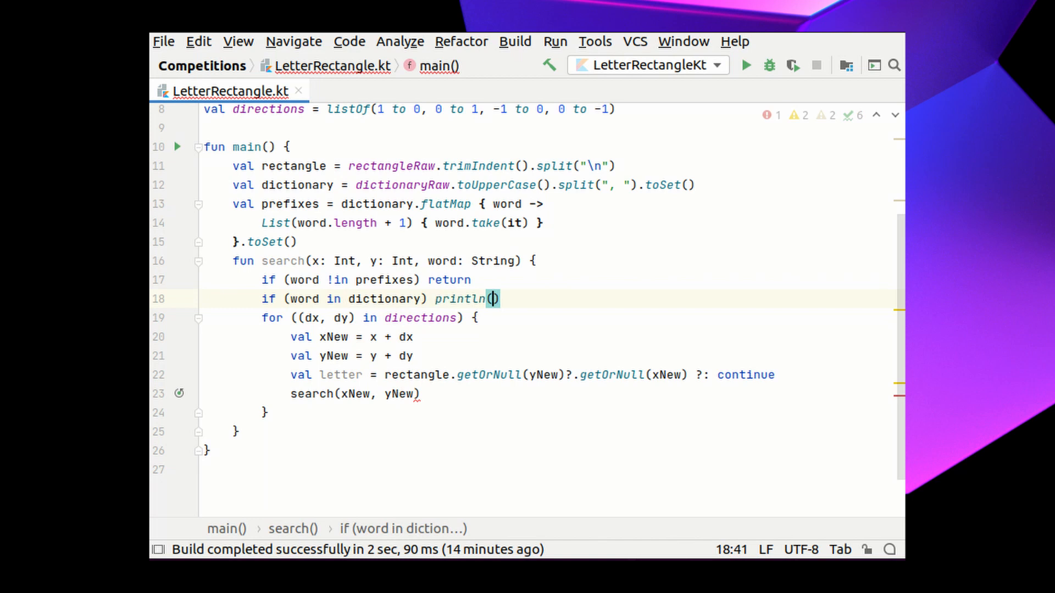
{"action": "type", "text": "word"}
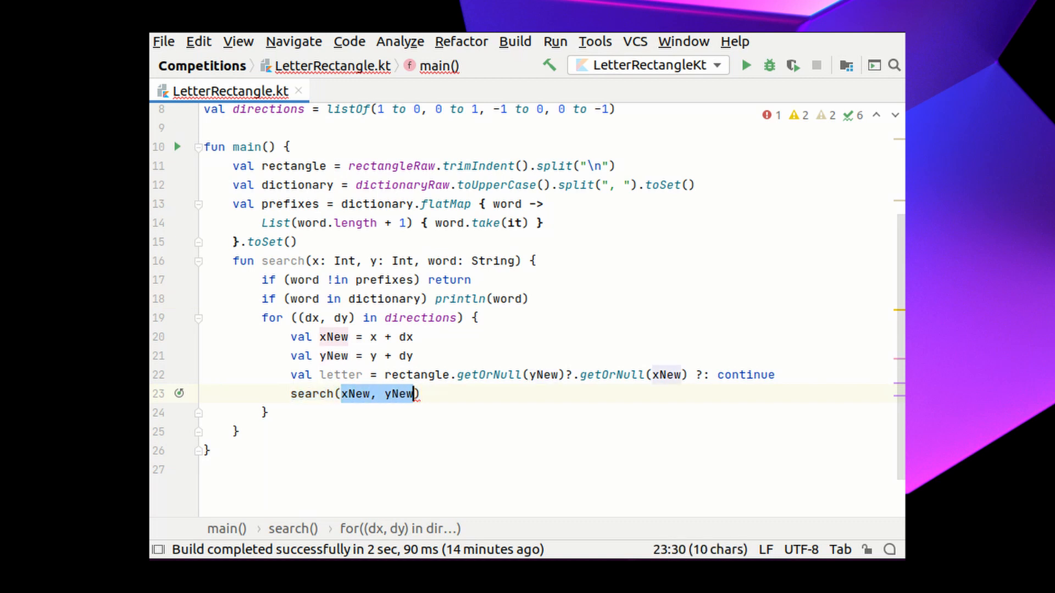
Change the recursive call to search(xNew, yNew, word + letter).
{"action": "type", "text": ","}
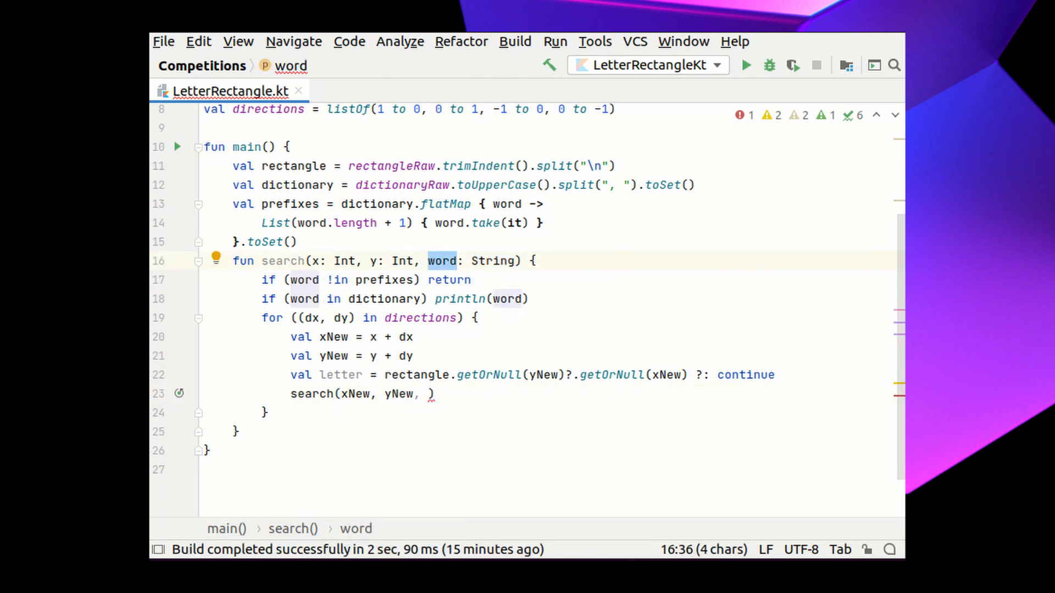
{"action": "type", "text": "word +"}
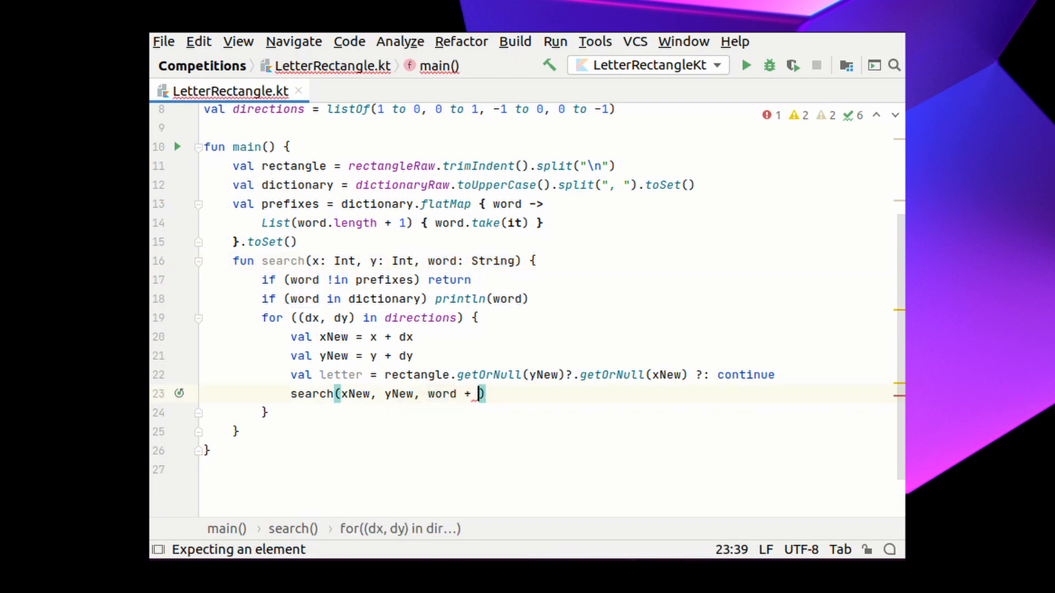
{"action": "type", "text": "letter"}
{"action": "type", "text": "for (y"}
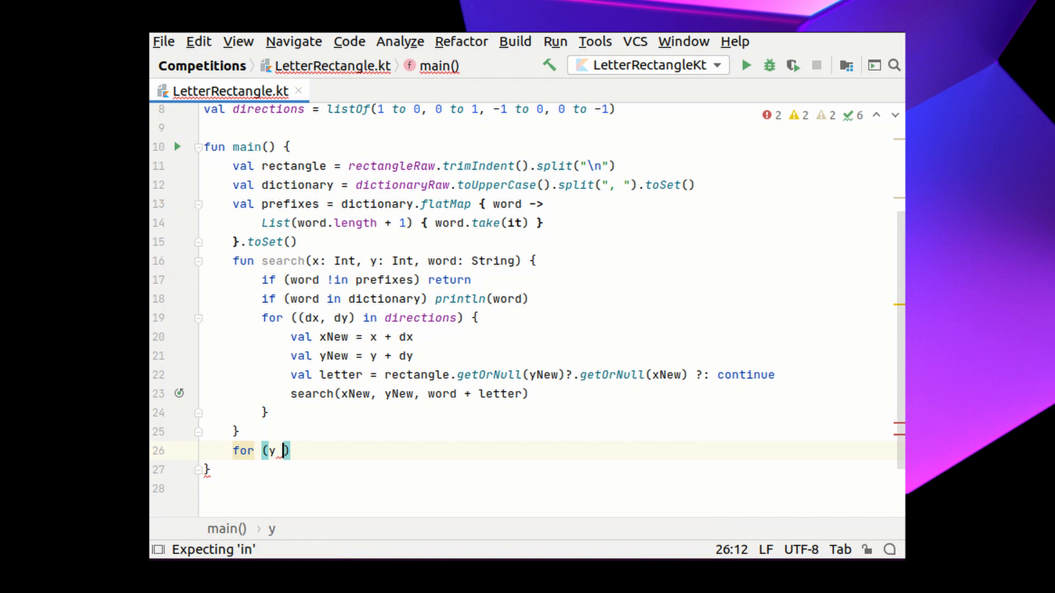
Write nested loops over rectangle.indices and rectangle[0].indices to visit every grid cell.
{"action": "type", "text": "in ..."}
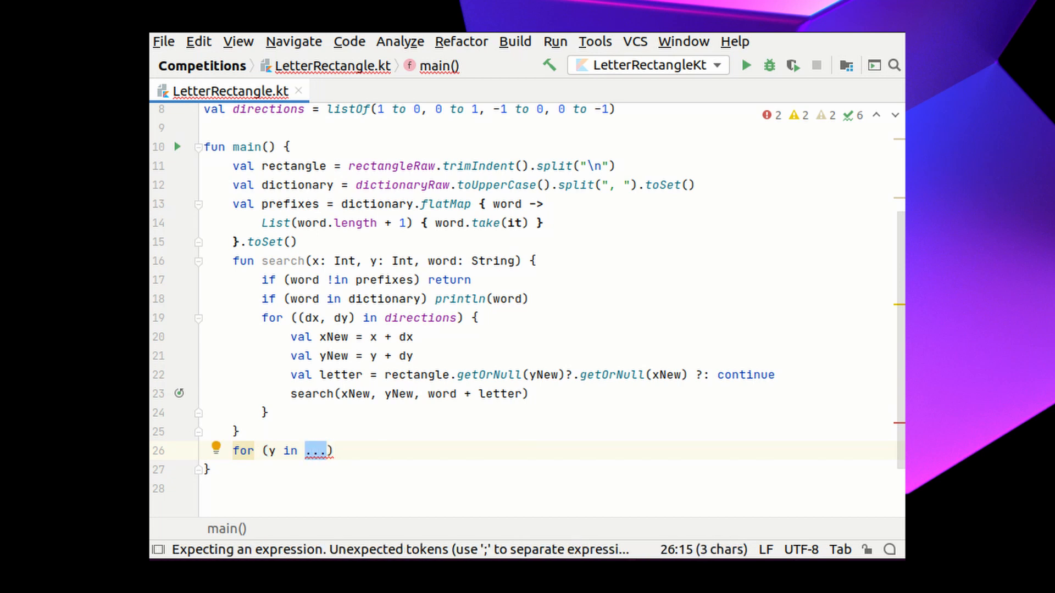
{"action": "type", "text": "rectangle.in"}
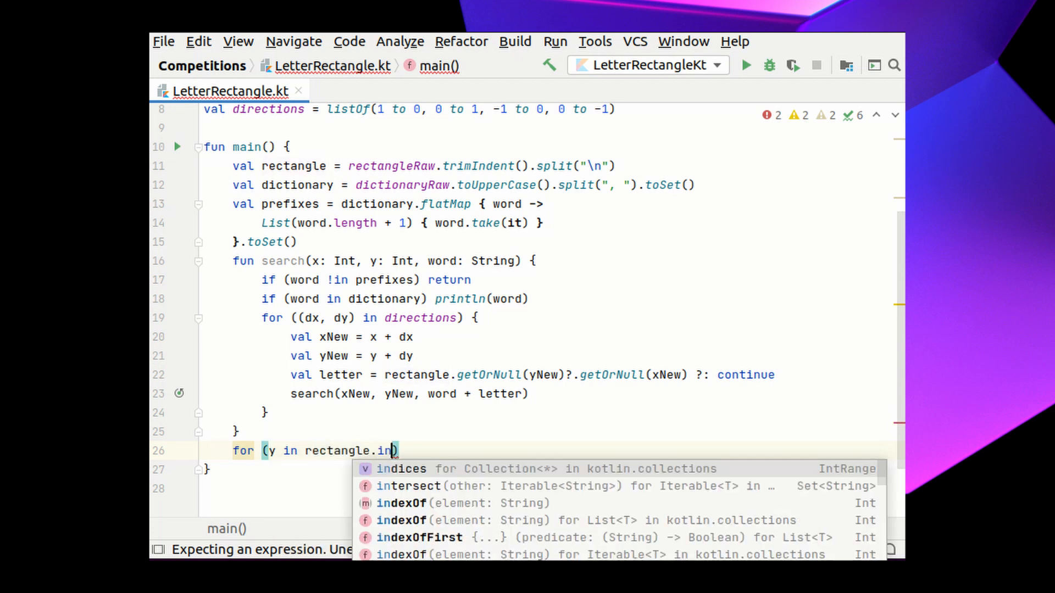
{"action": "left_click", "coordinate": [402, 469]}
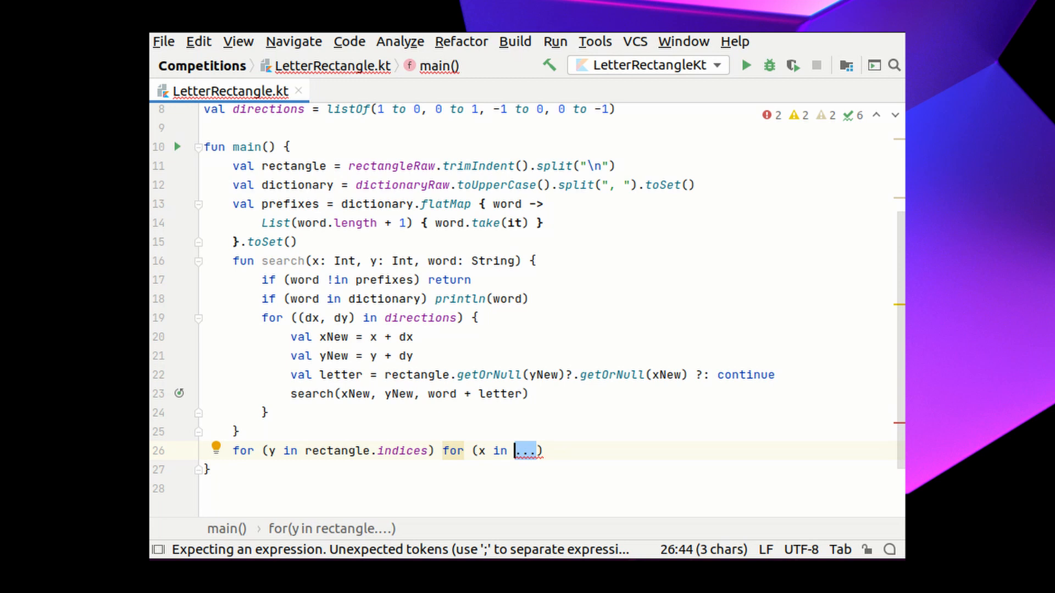
{"action": "type", "text": "rectangle[]"}
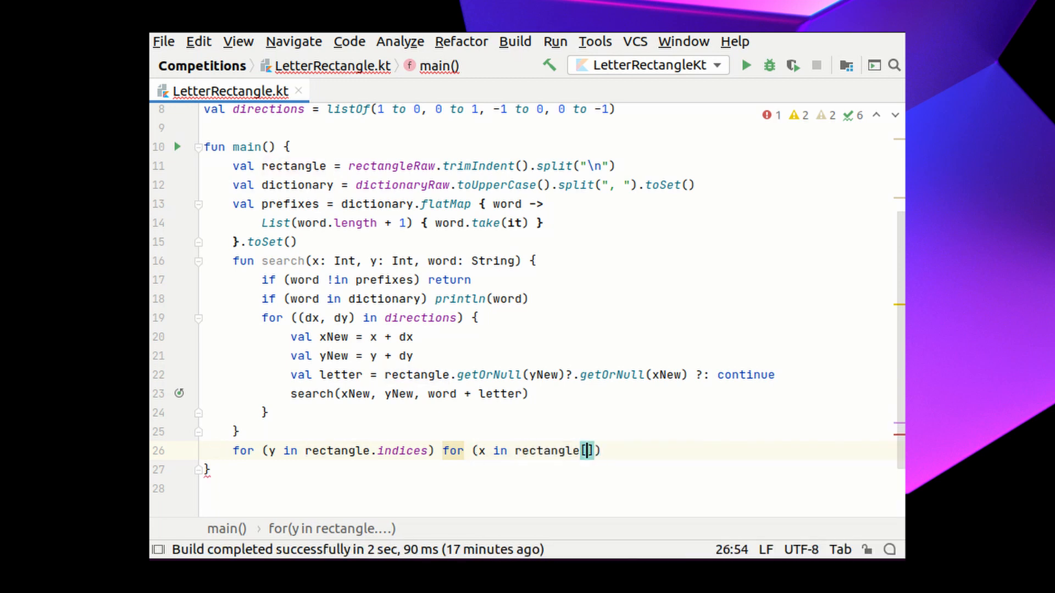
{"action": "type", "text": ".indices"}
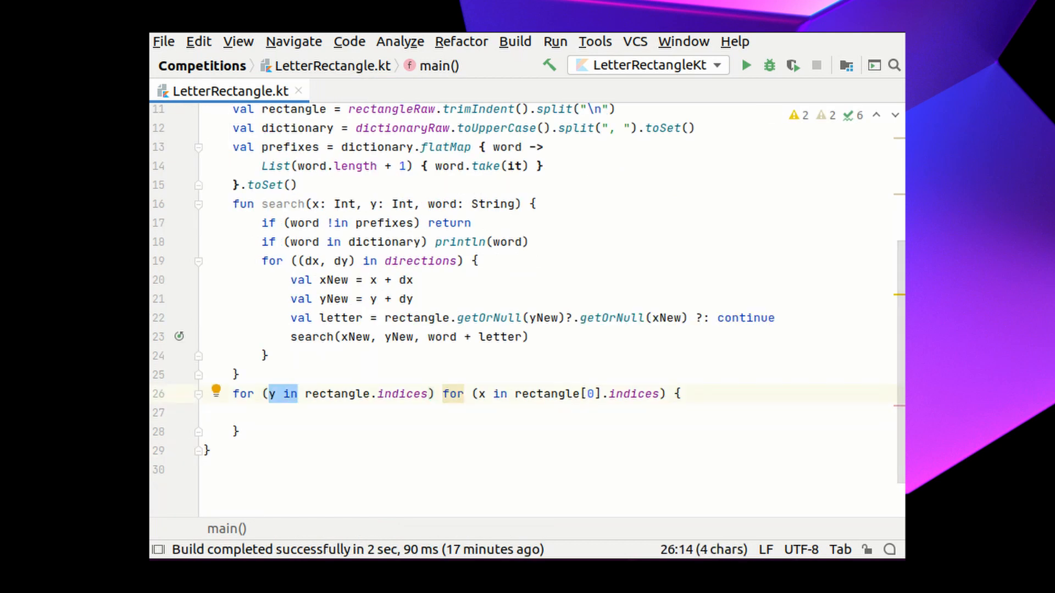
Inside the loops call search(x, y, rectangle[y][x].toString()) to start from that cell's letter.
{"action": "type", "text": "search("}
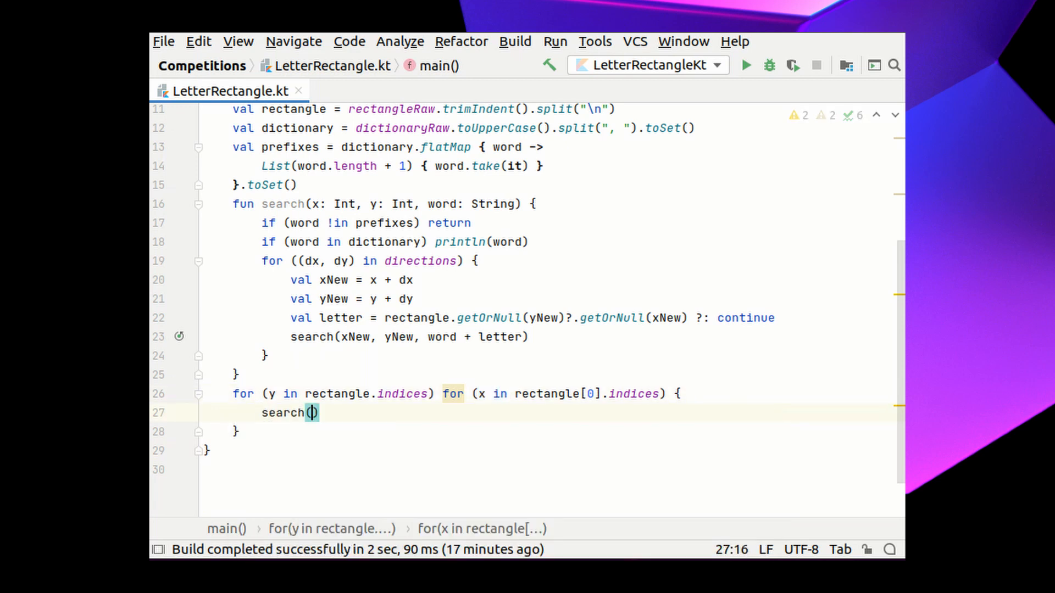
{"action": "type", "text": "x, y,"}
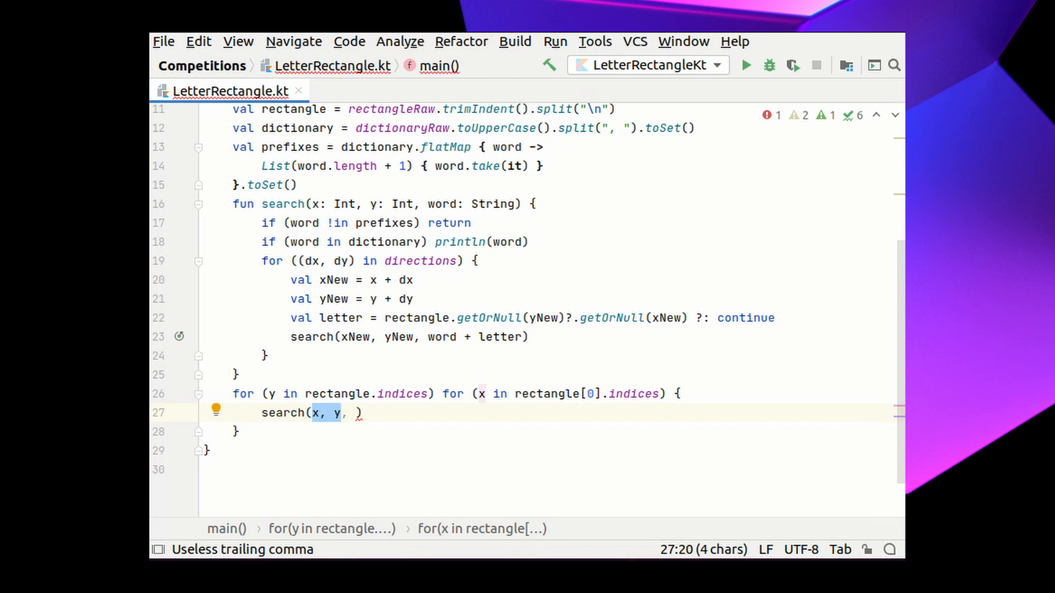
{"action": "type", "text": "rectangle[y]["}
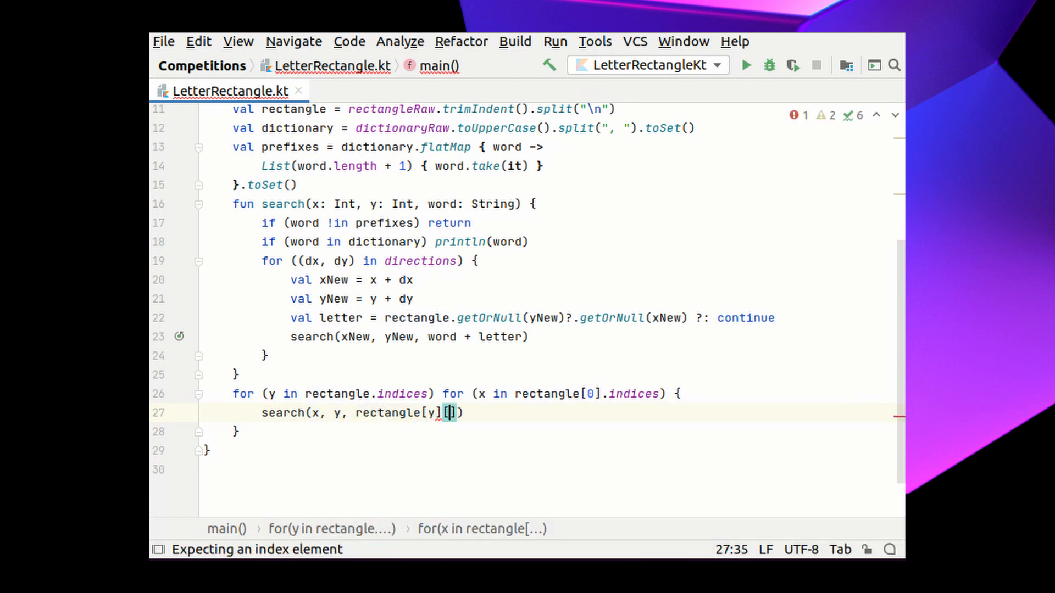
{"action": "type", "text": "[x]"}
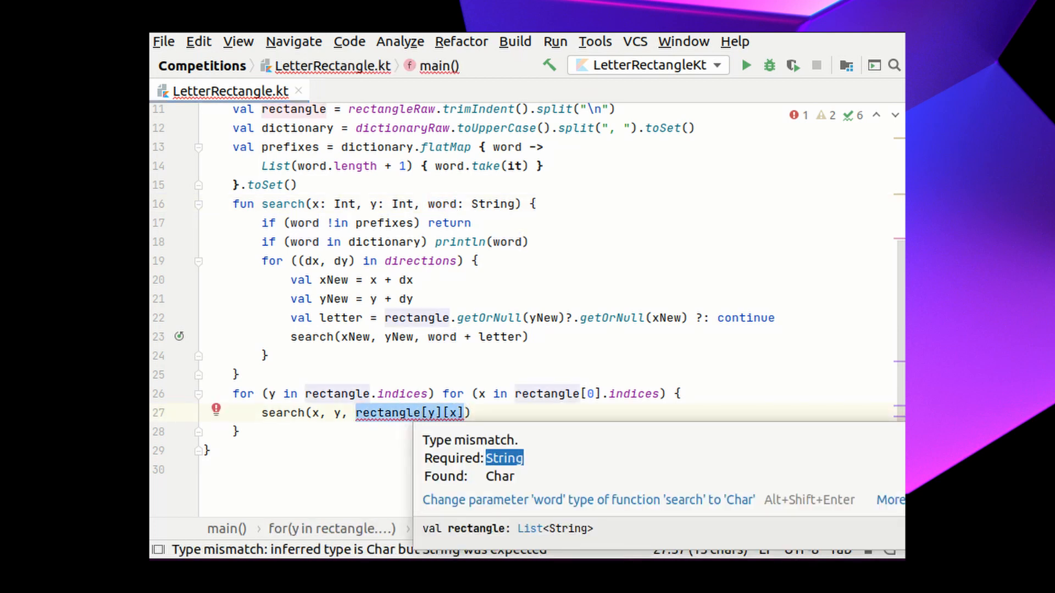
{"action": "type", "text": "."}
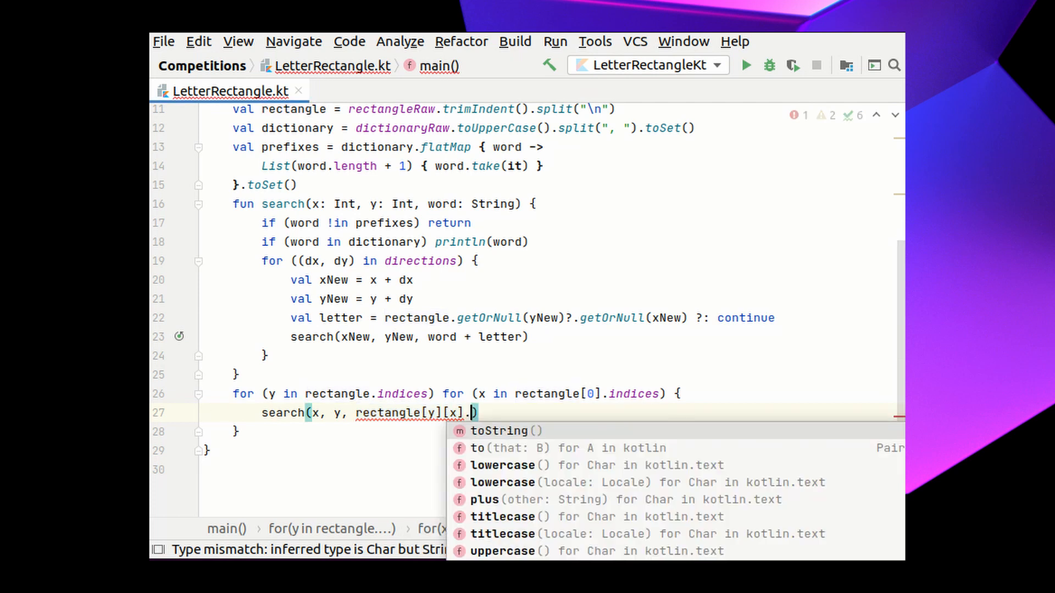
{"action": "left_click", "coordinate": [499, 431]}
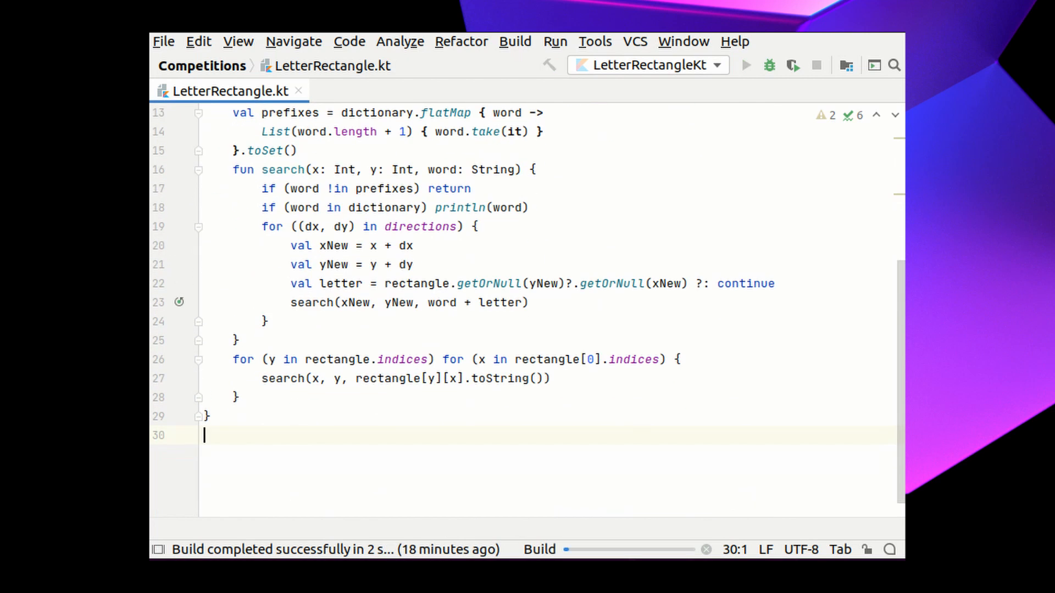
Run LetterRectangle.kt so the Run panel prints KOTLIN, LINE, FILE and FUN with exit code 0.
{"action": "left_click", "coordinate": [745, 64]}
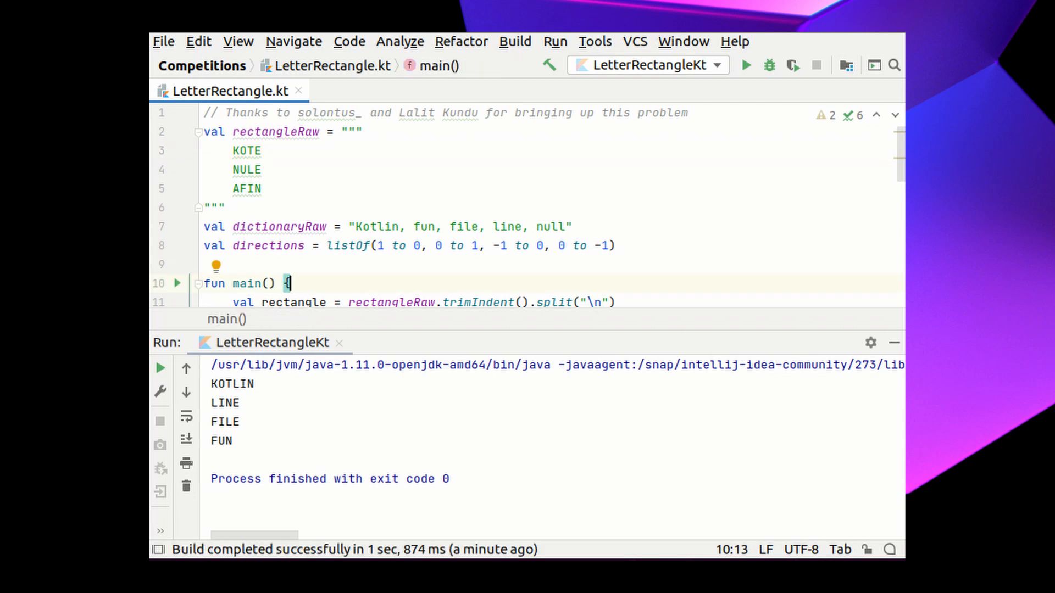
{"action": "scroll", "scroll_direction": "down", "scroll_amount": 3}
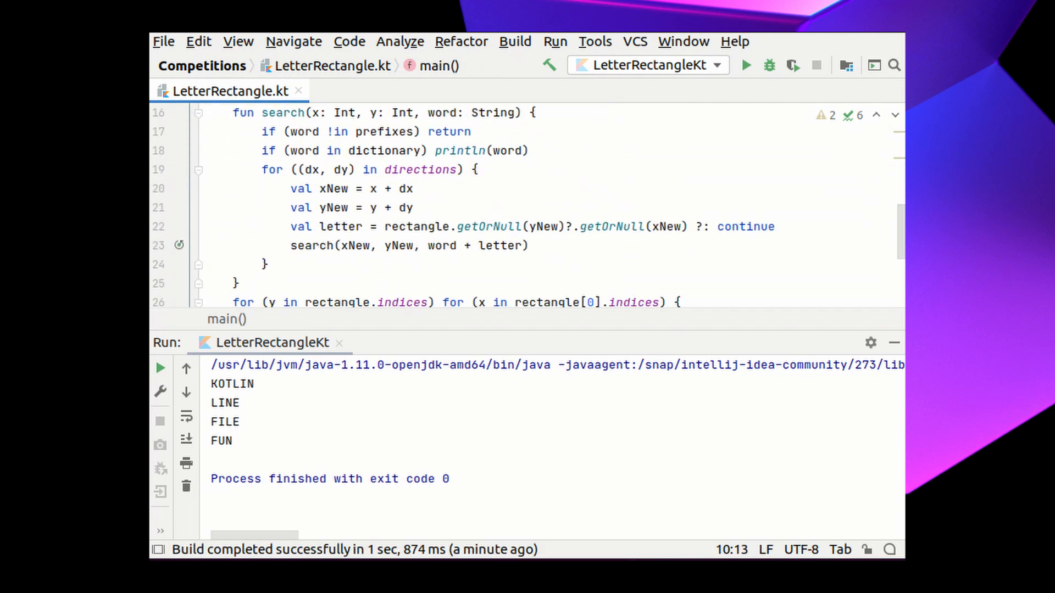